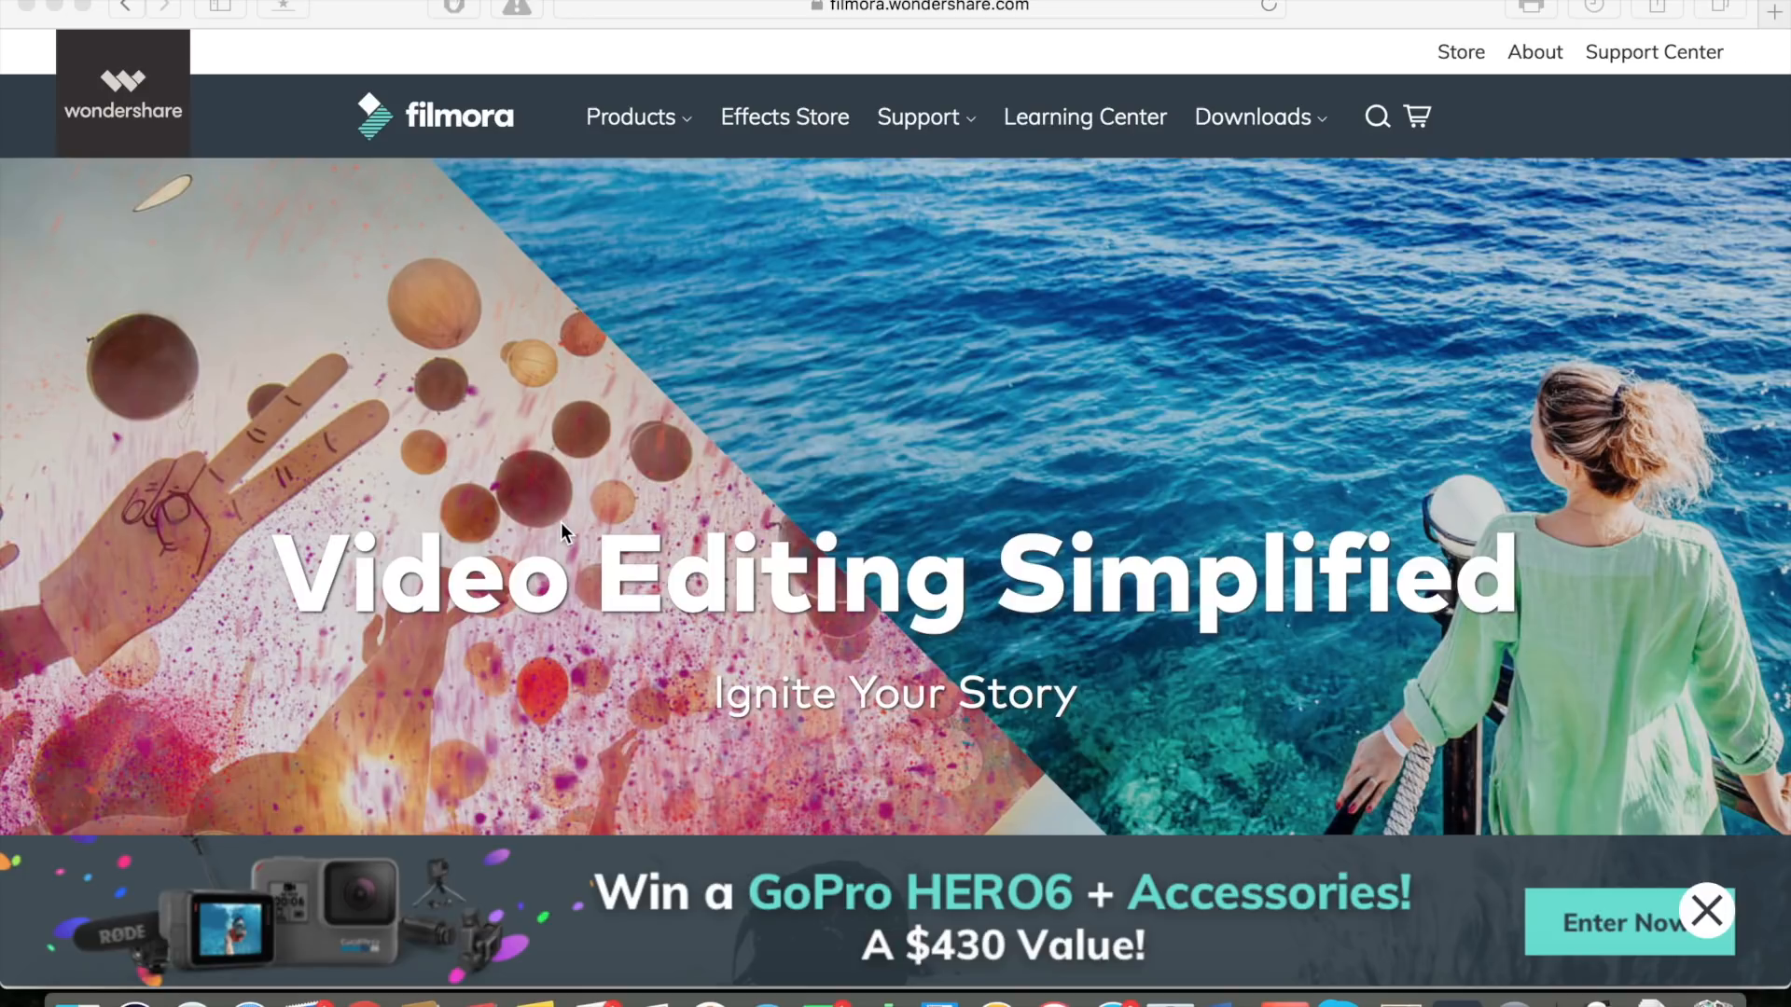
{"action": "mouse_move", "coordinate": [321, 140]}
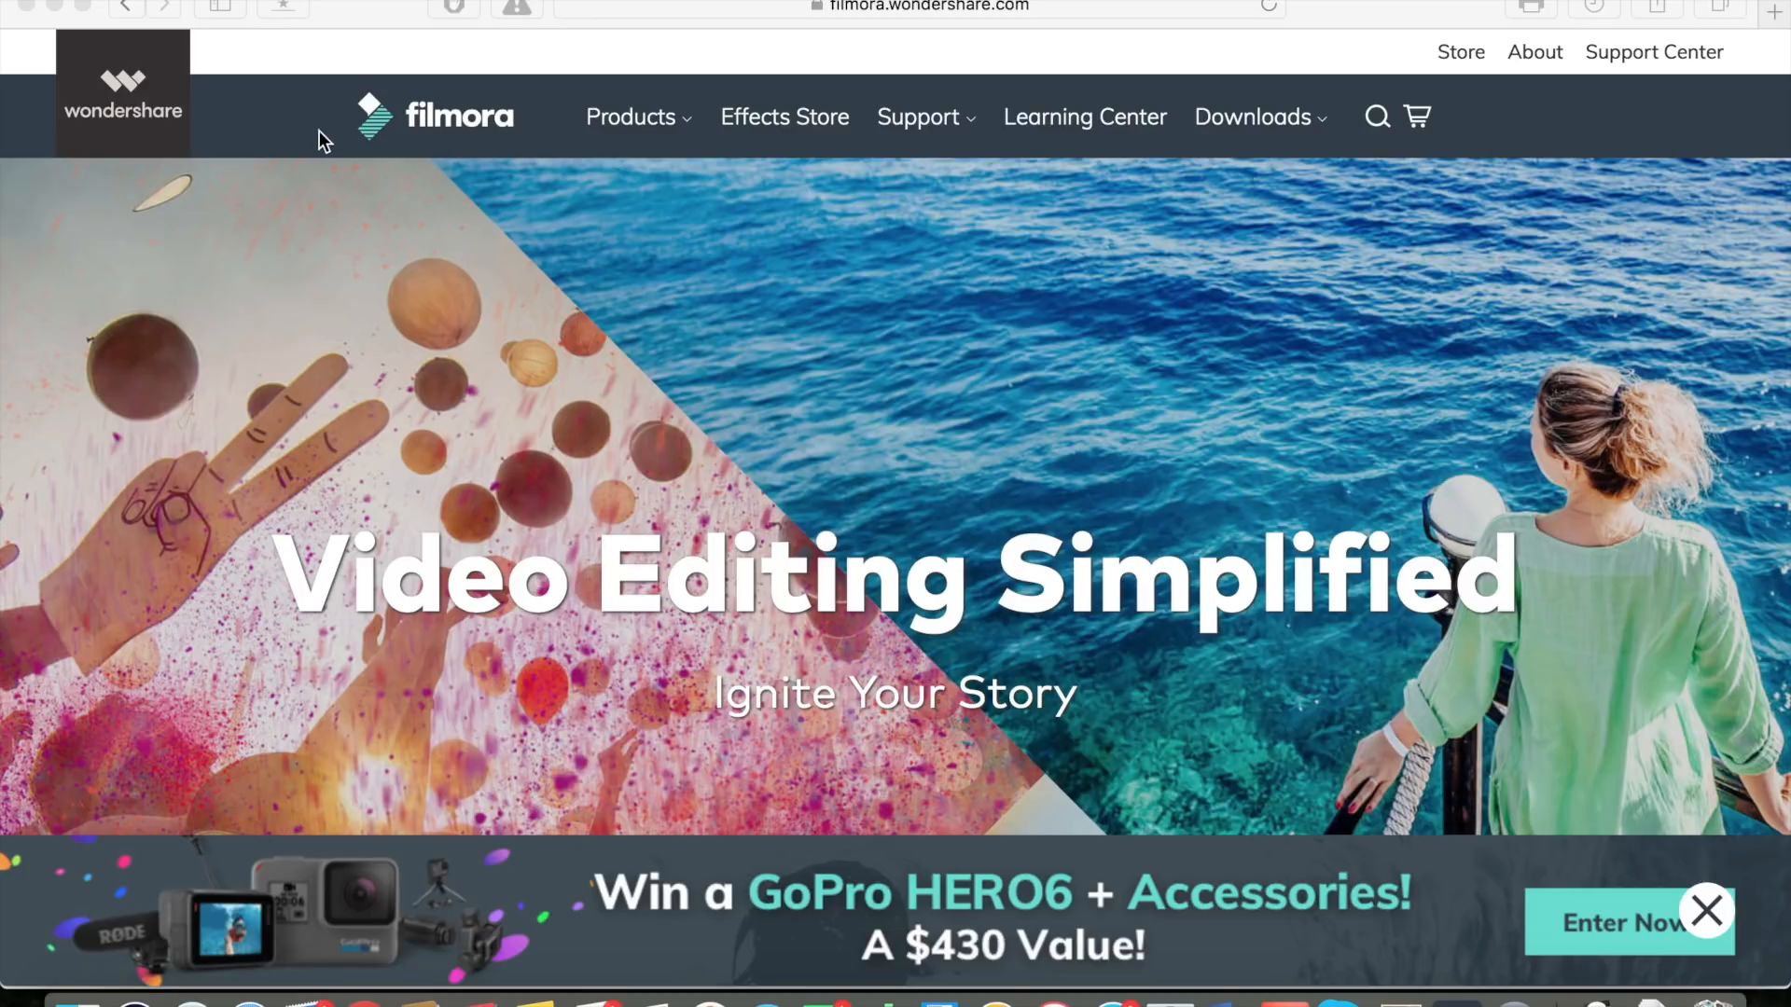
{"action": "mouse_move", "coordinate": [1175, 802]}
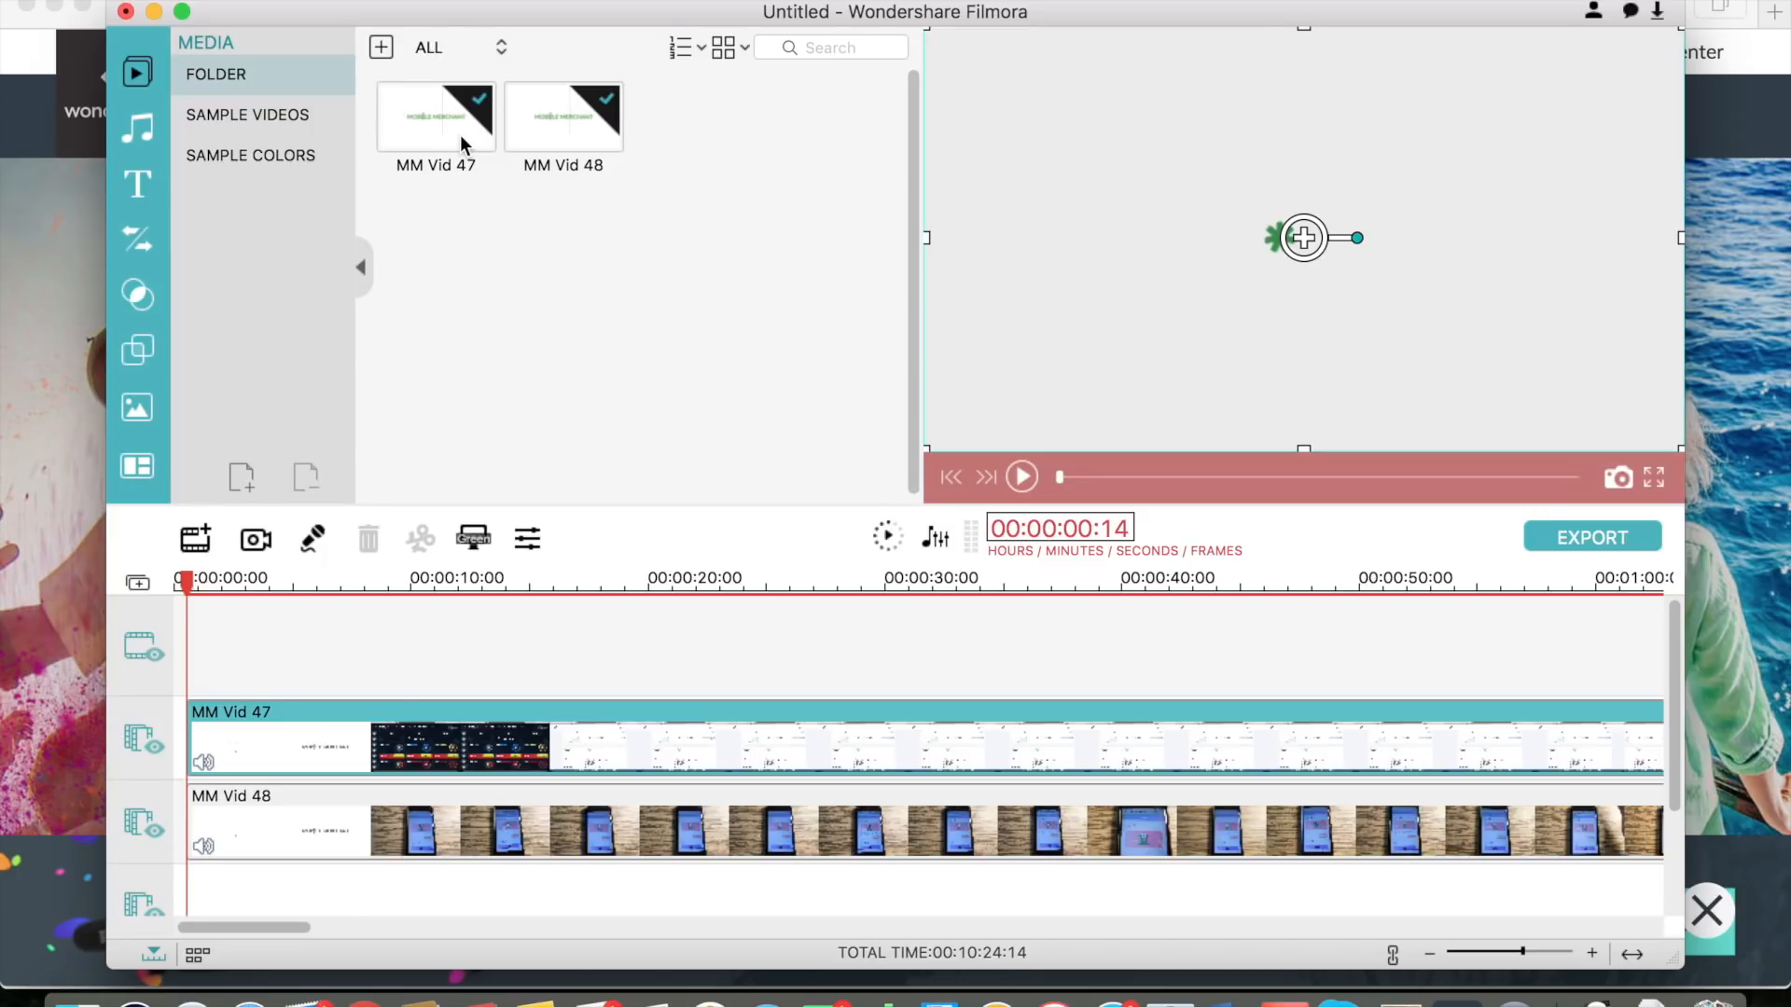
{"action": "mouse_move", "coordinate": [563, 116]}
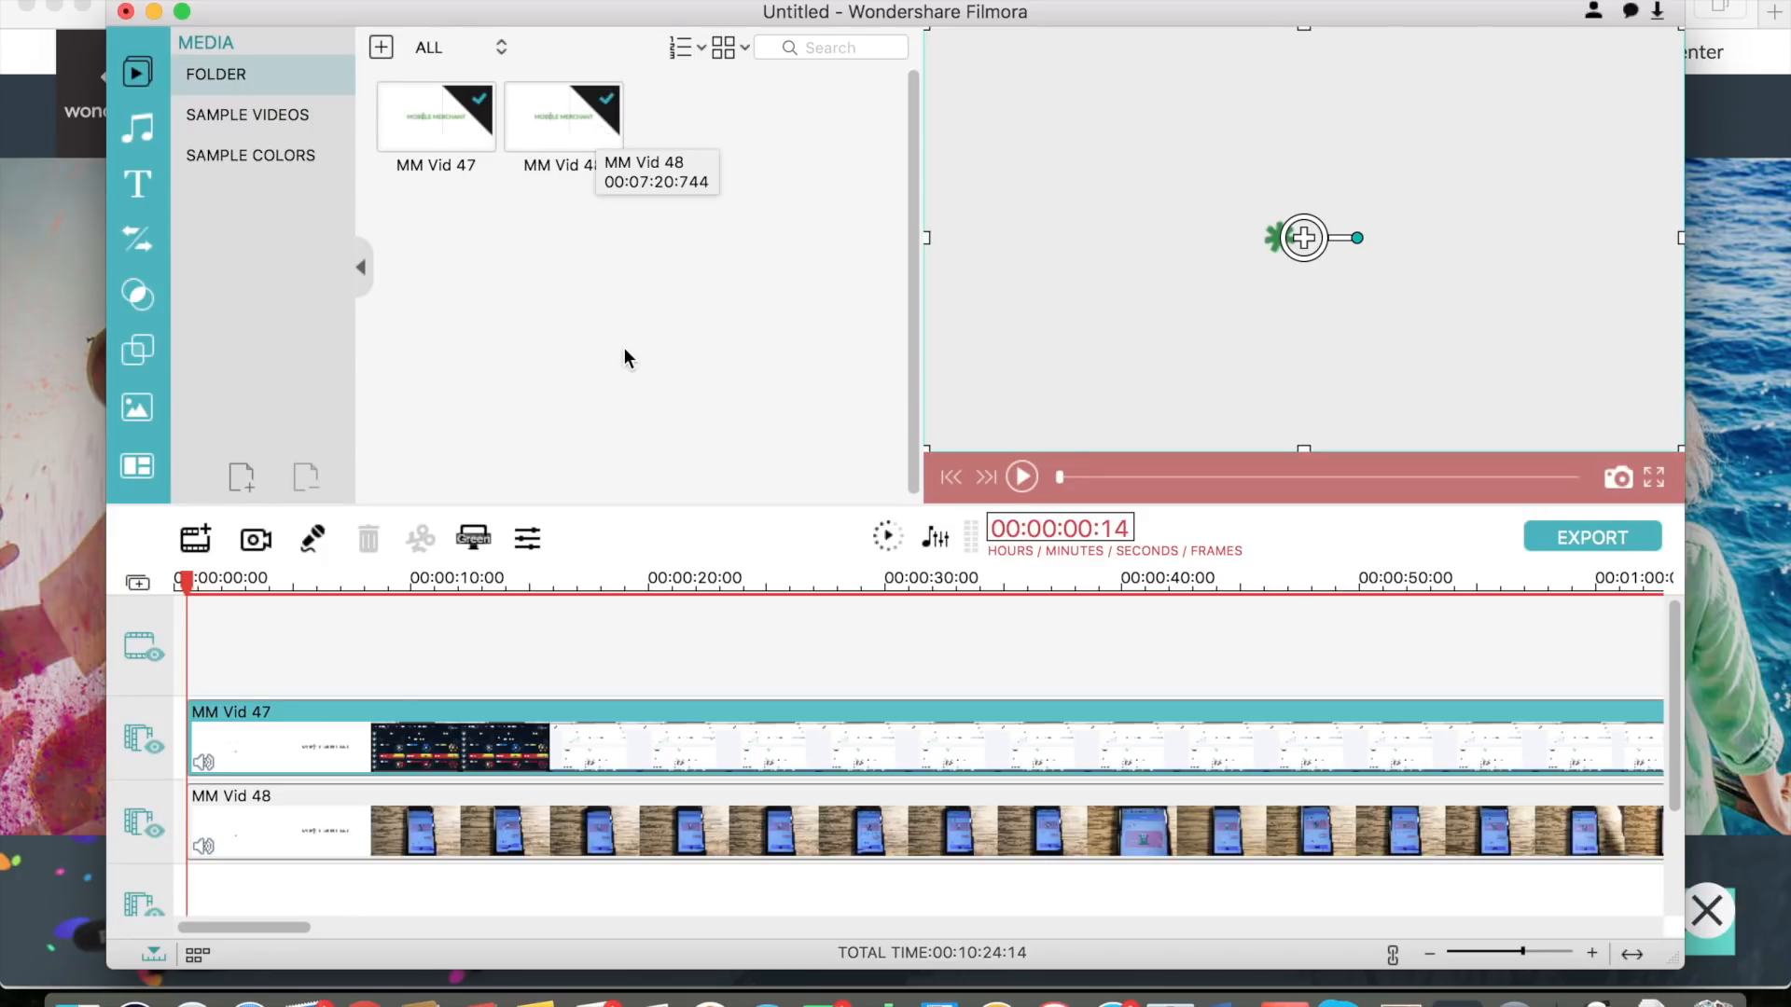
{"action": "mouse_move", "coordinate": [220, 701]}
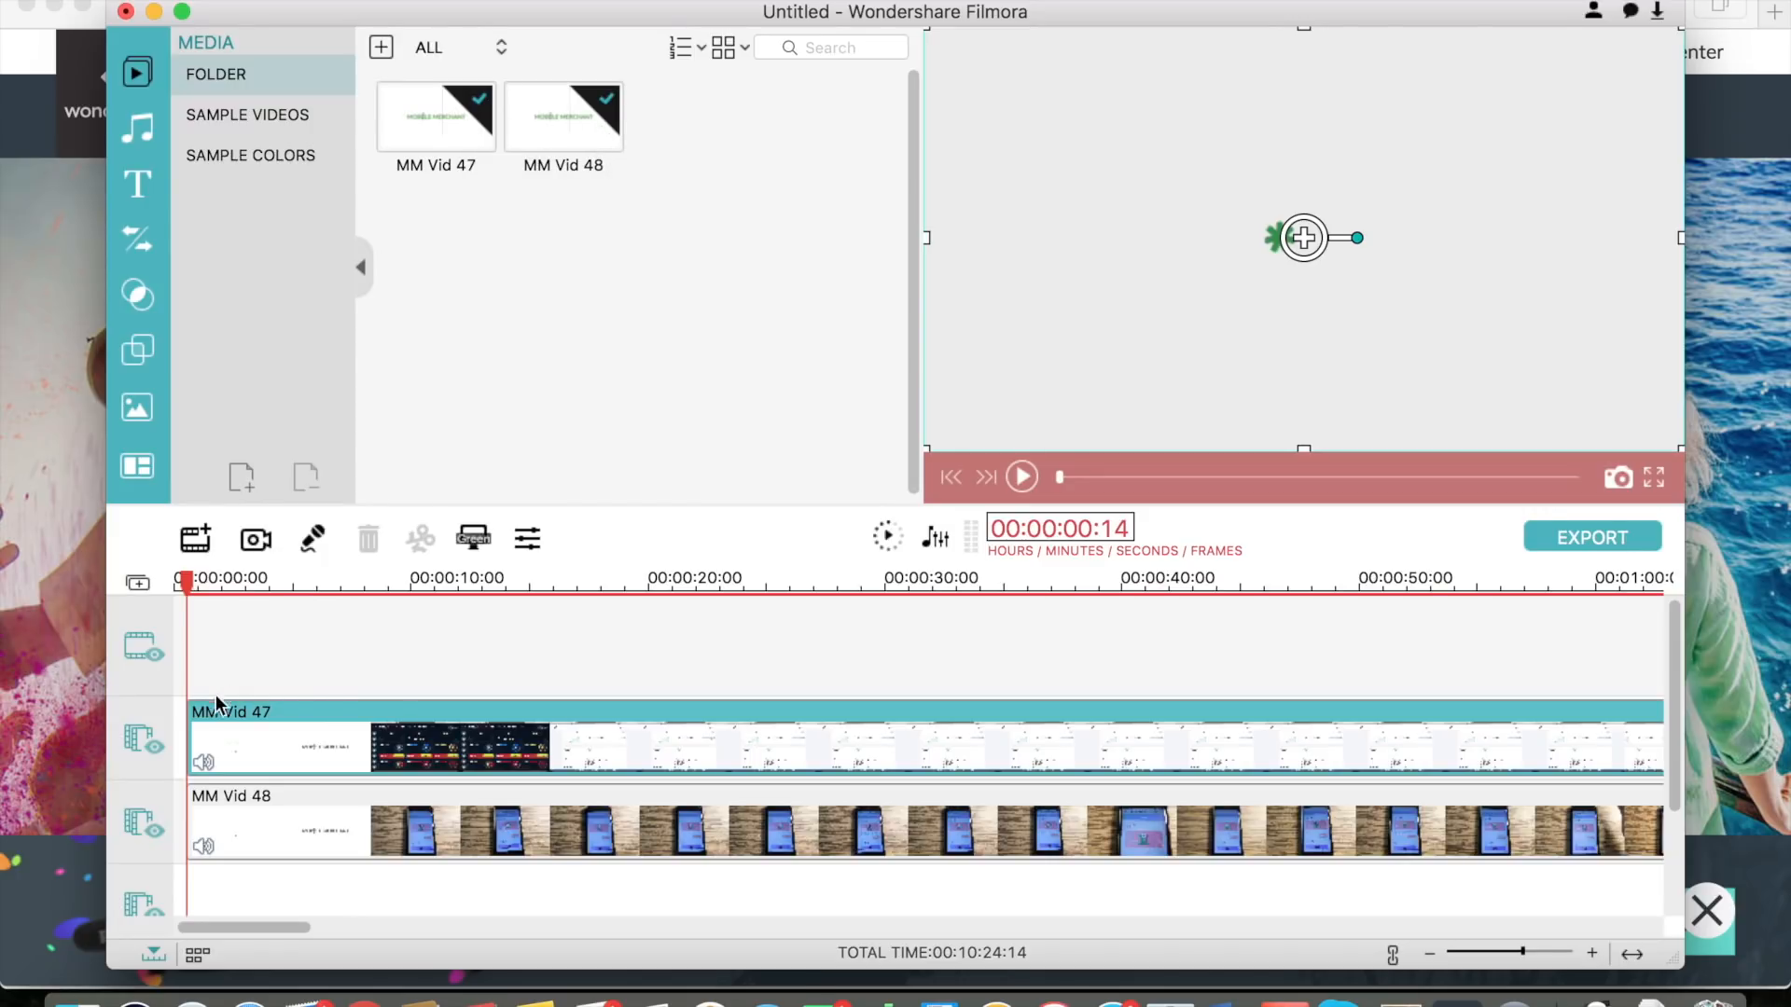
{"action": "mouse_move", "coordinate": [268, 552]}
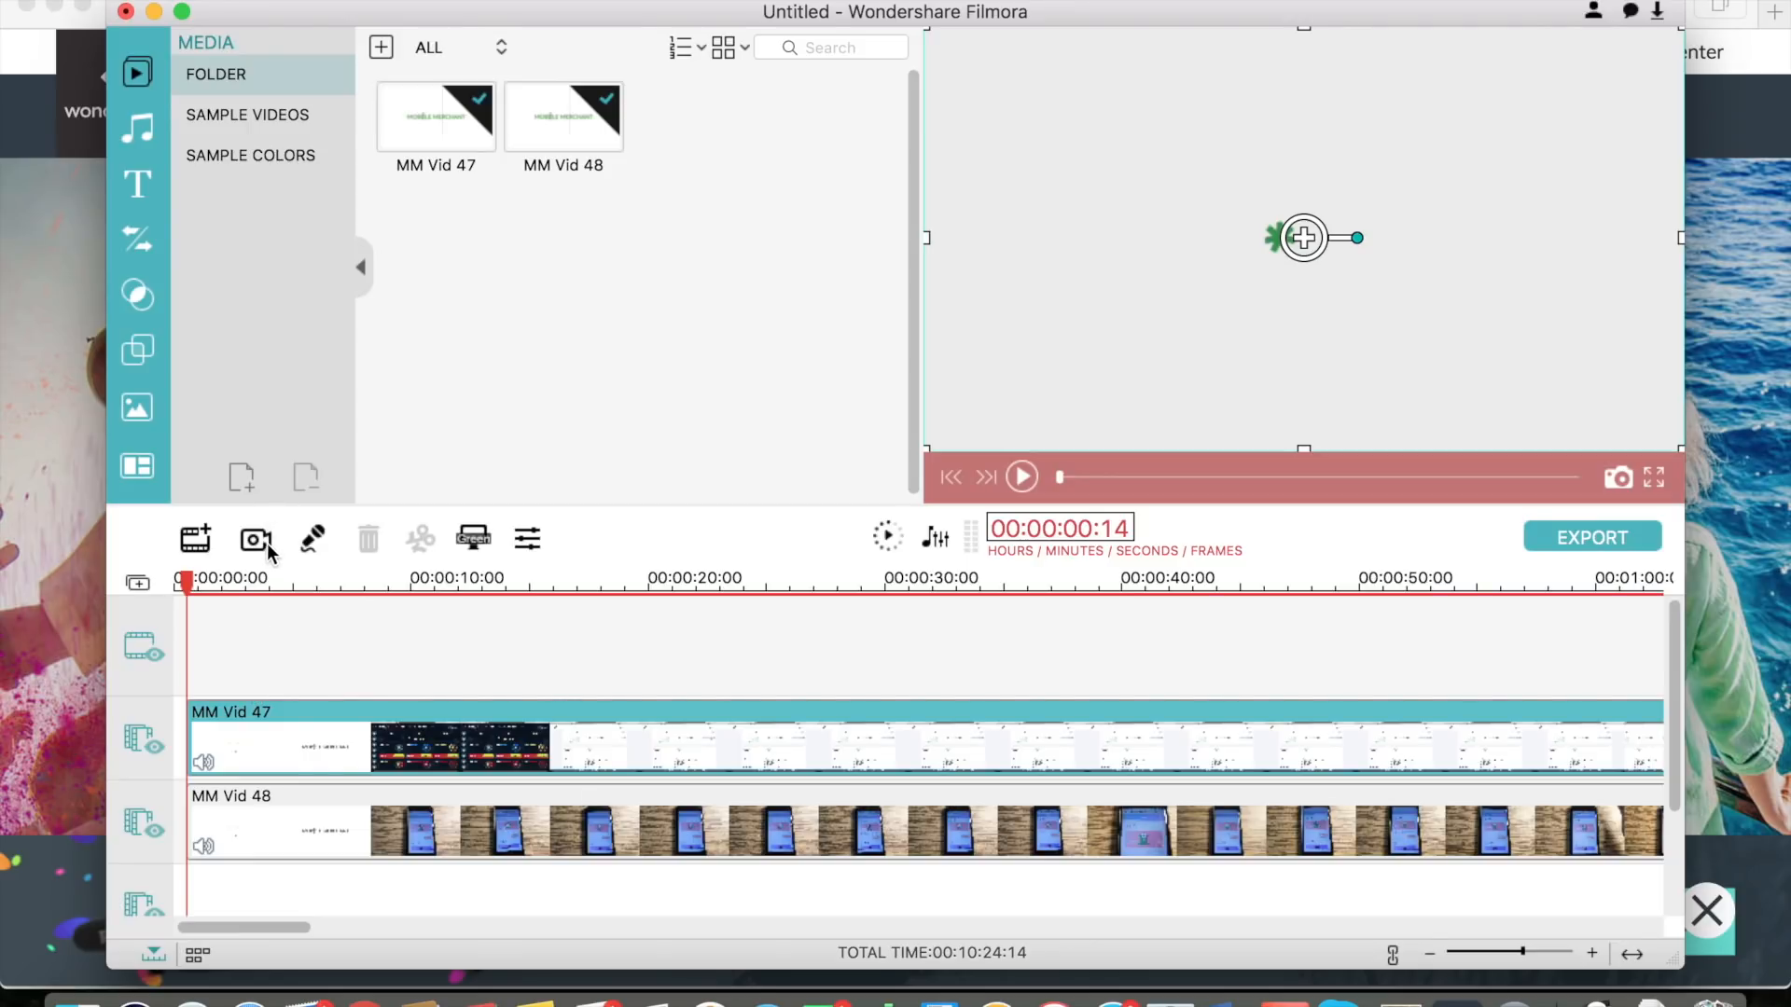
{"action": "mouse_move", "coordinate": [313, 539]}
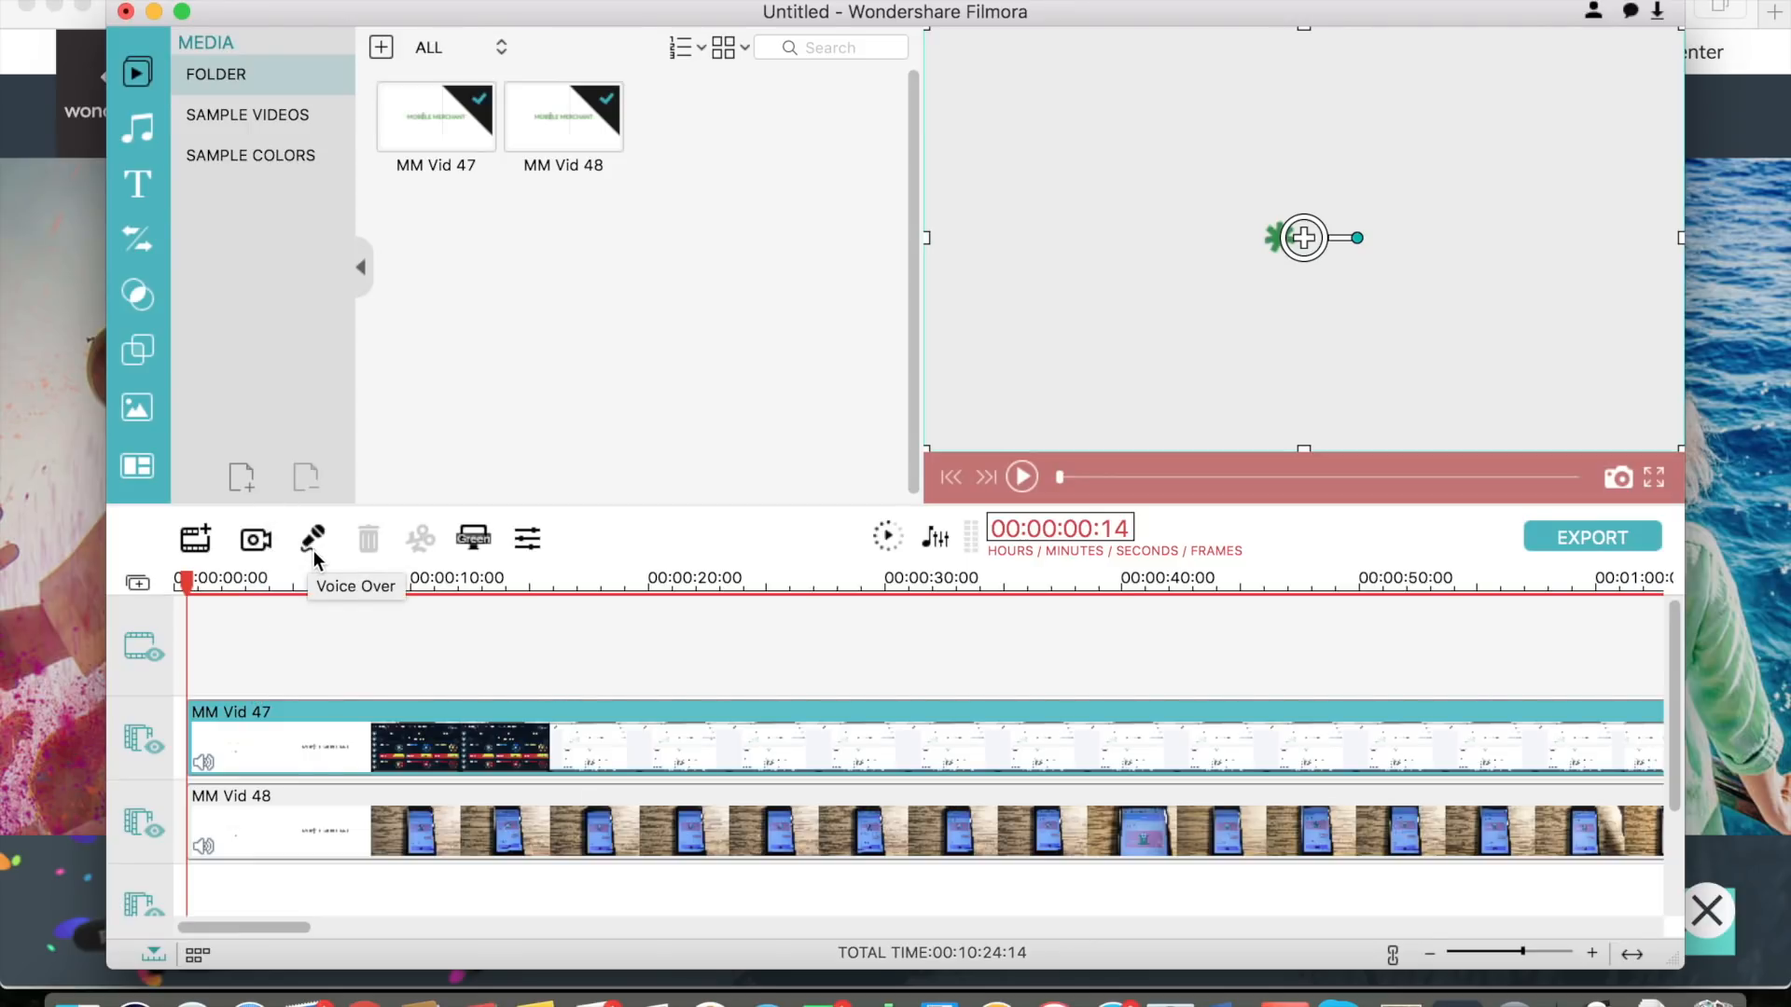
{"action": "mouse_move", "coordinate": [431, 552]}
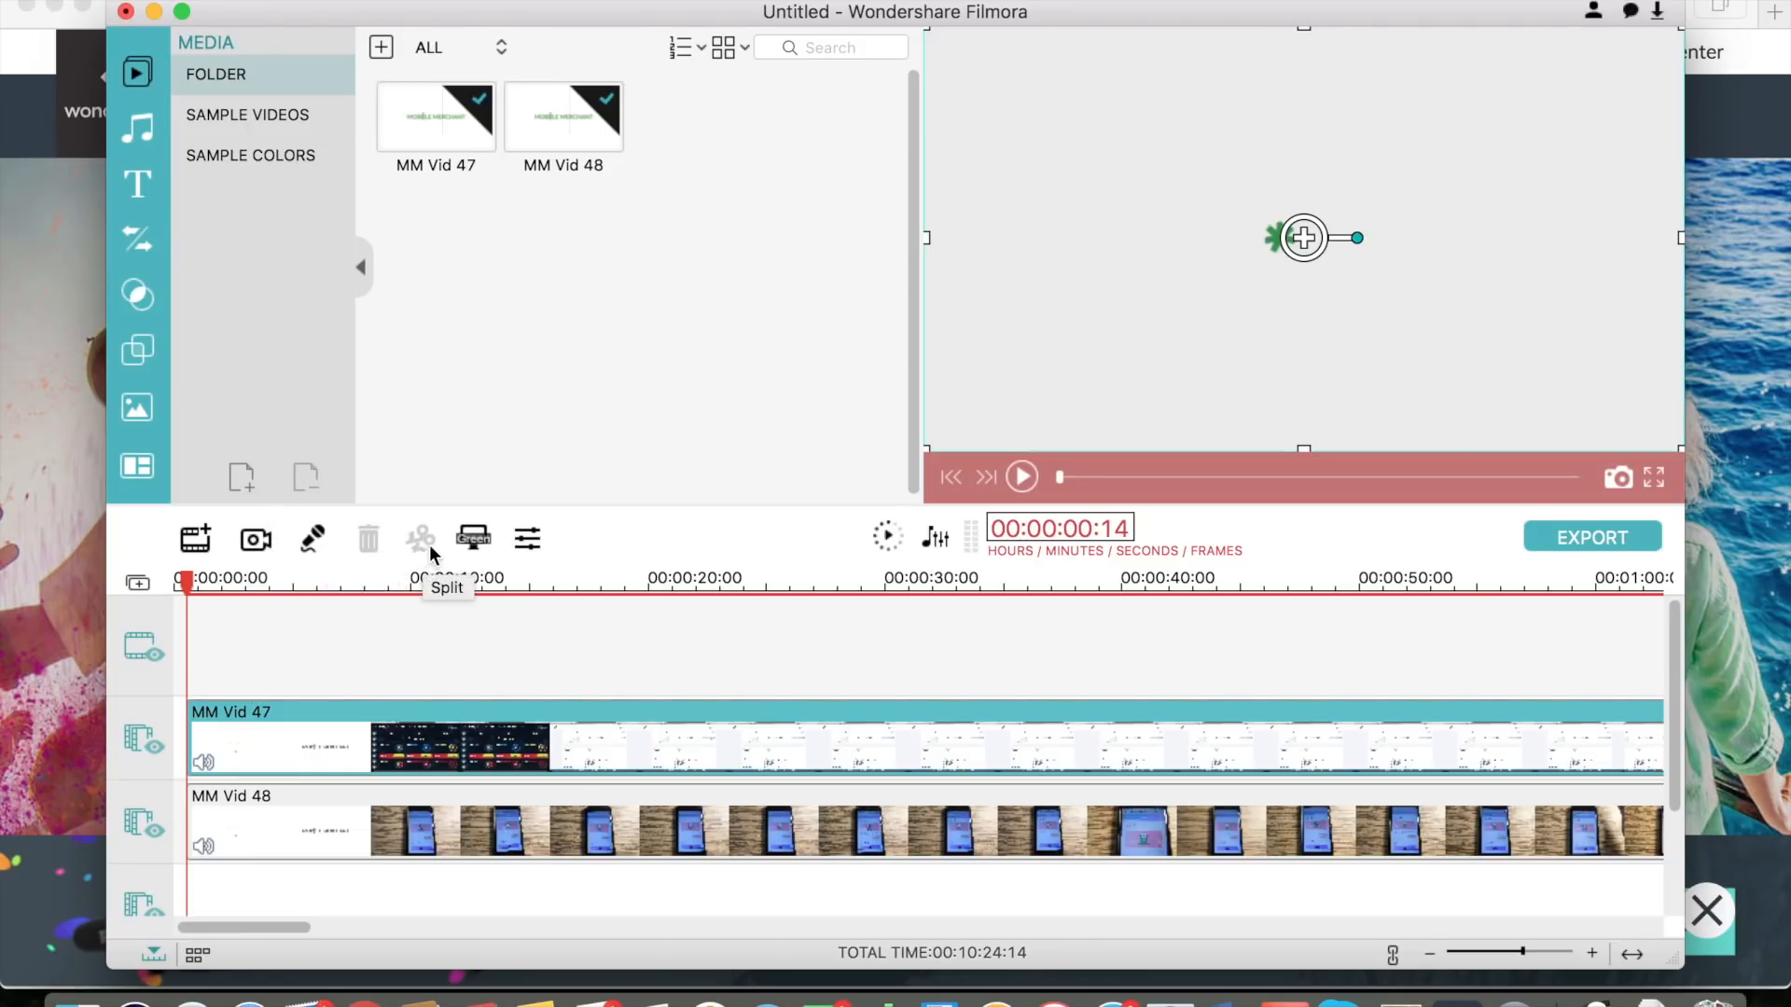
{"action": "mouse_move", "coordinate": [473, 539]}
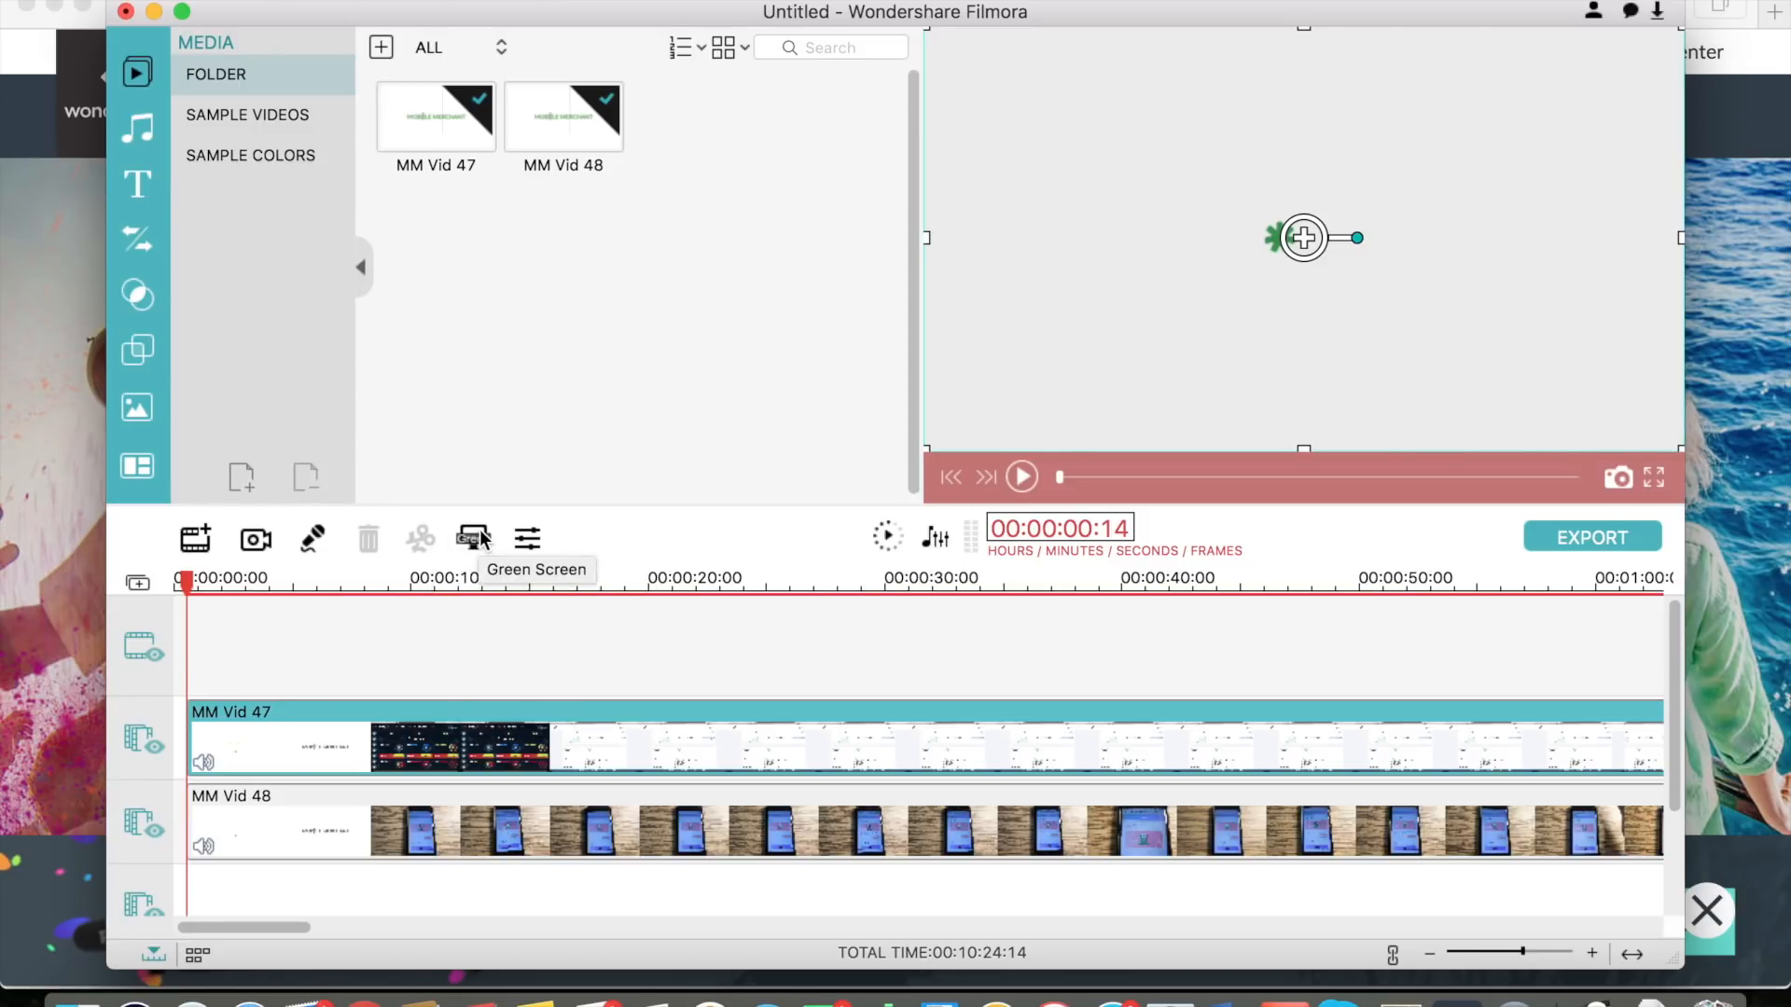
{"action": "mouse_move", "coordinate": [138, 66]}
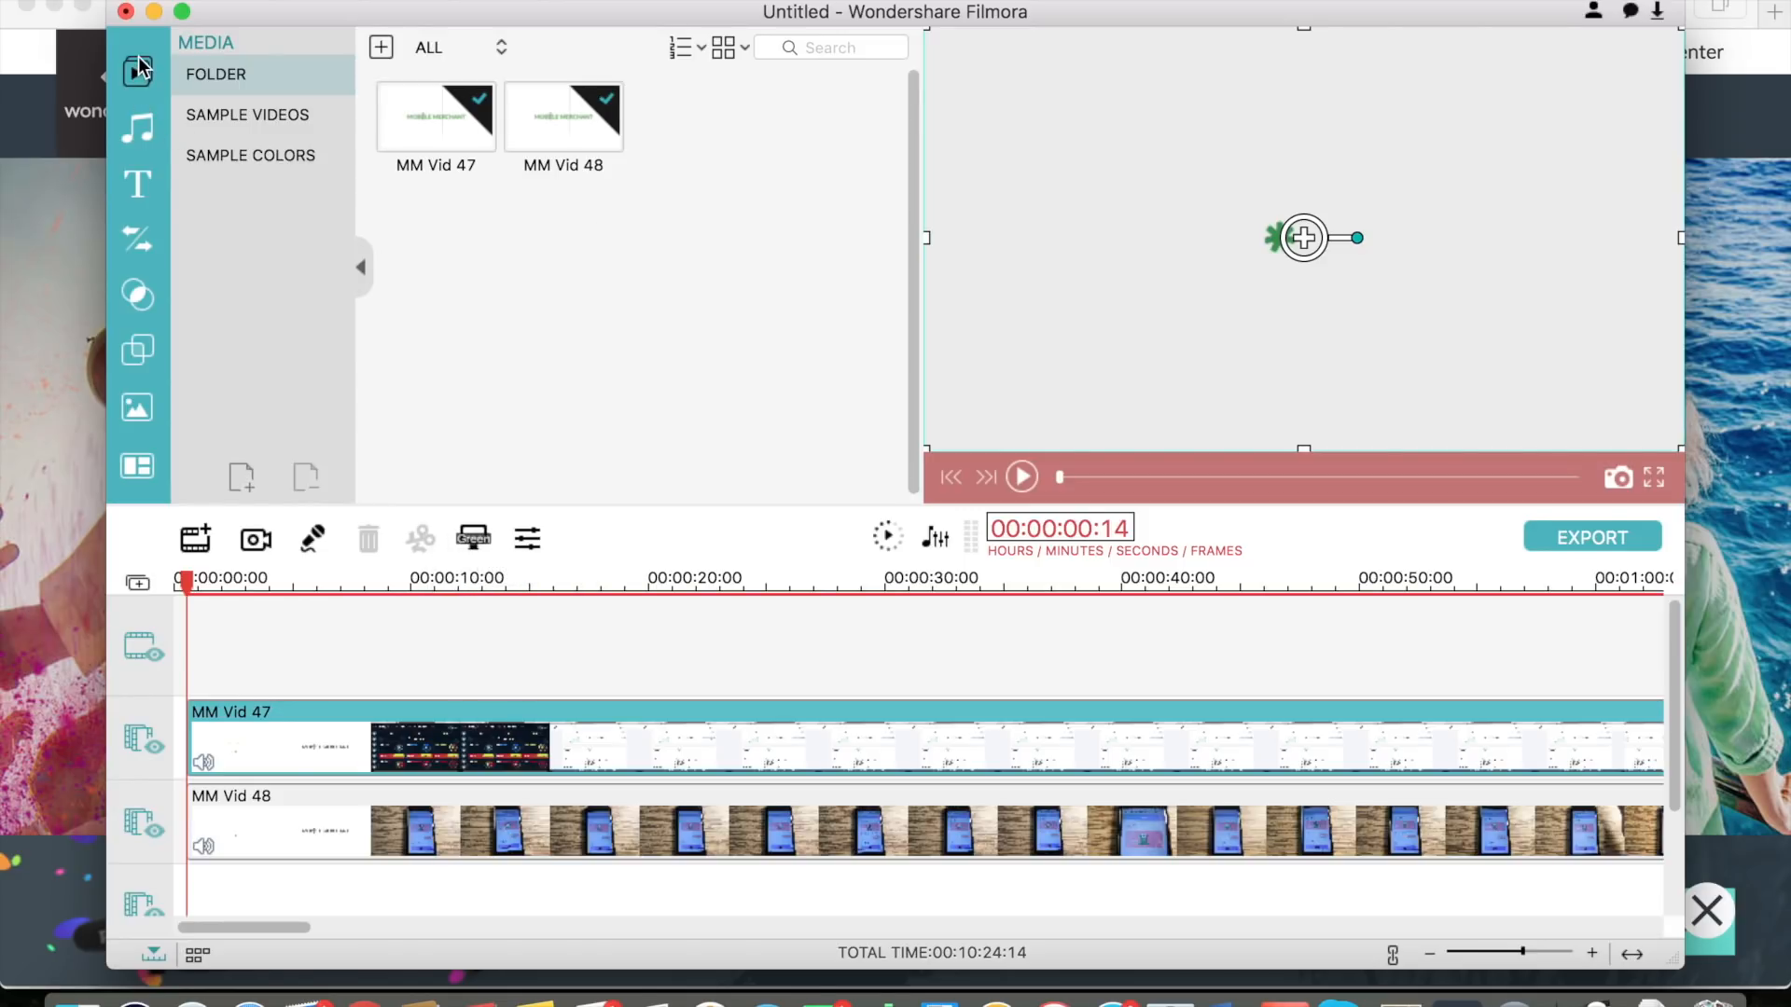
Browse the music library, then bring up the text and credit title templates.
{"action": "left_click", "coordinate": [136, 127]}
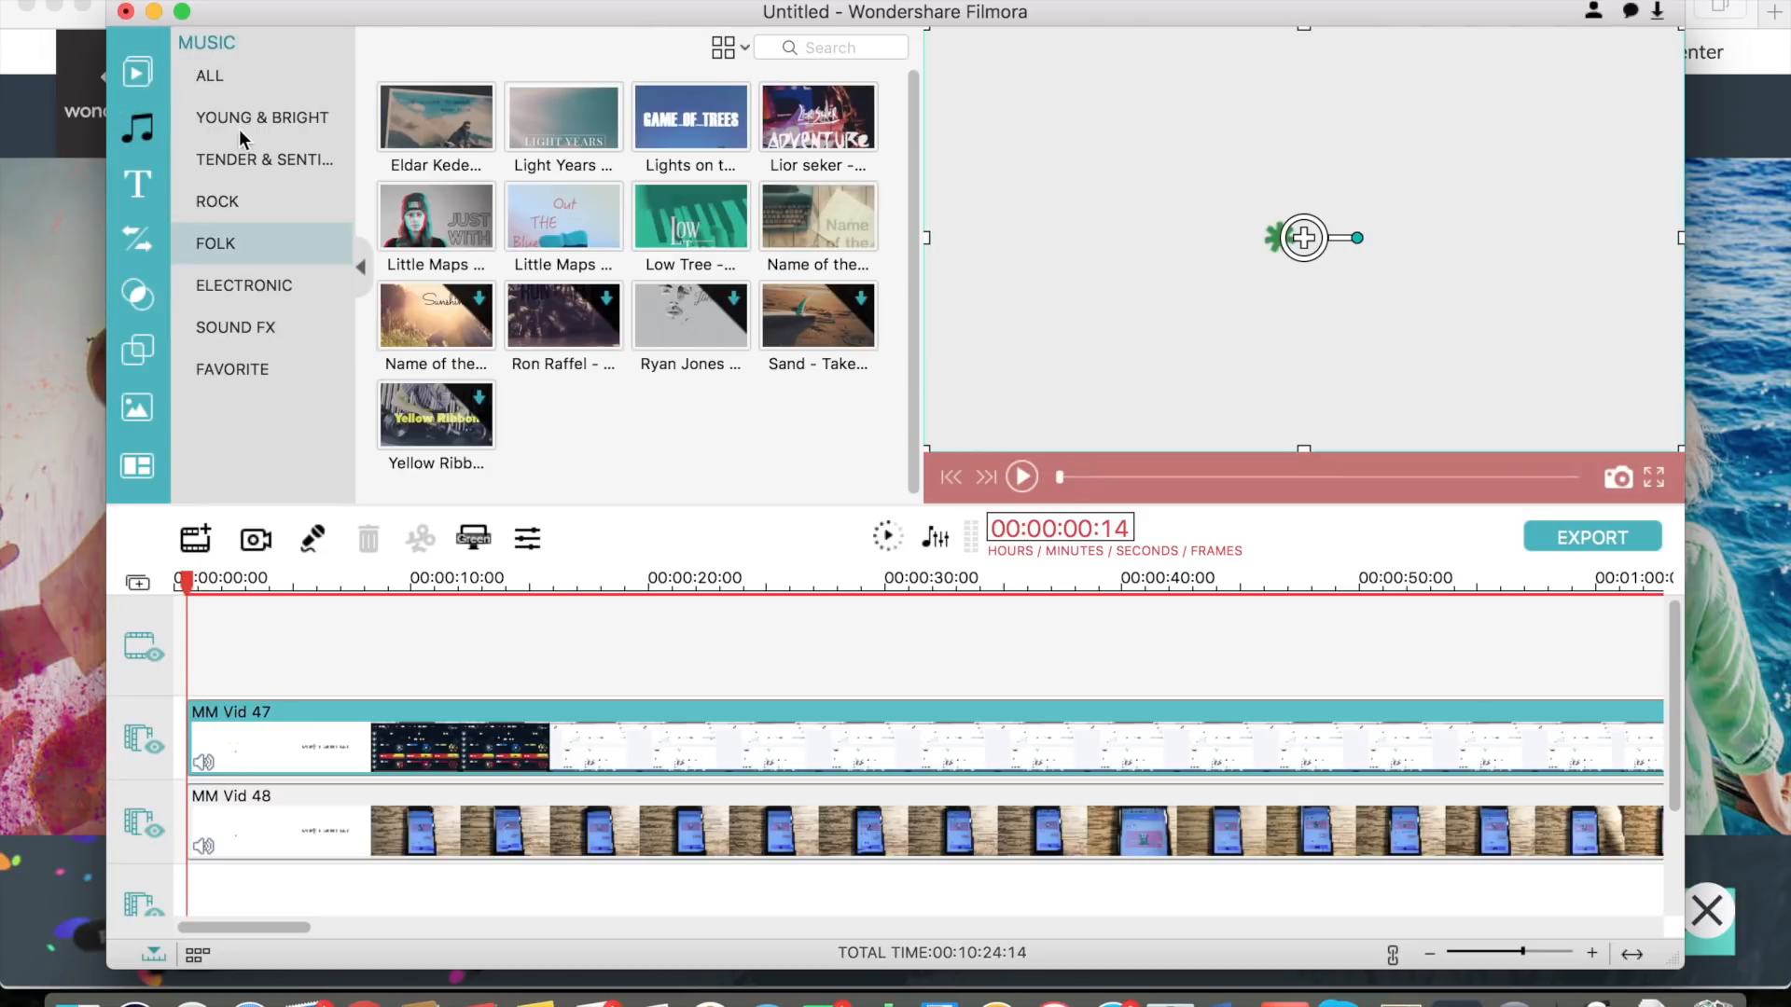
{"action": "mouse_move", "coordinate": [263, 118]}
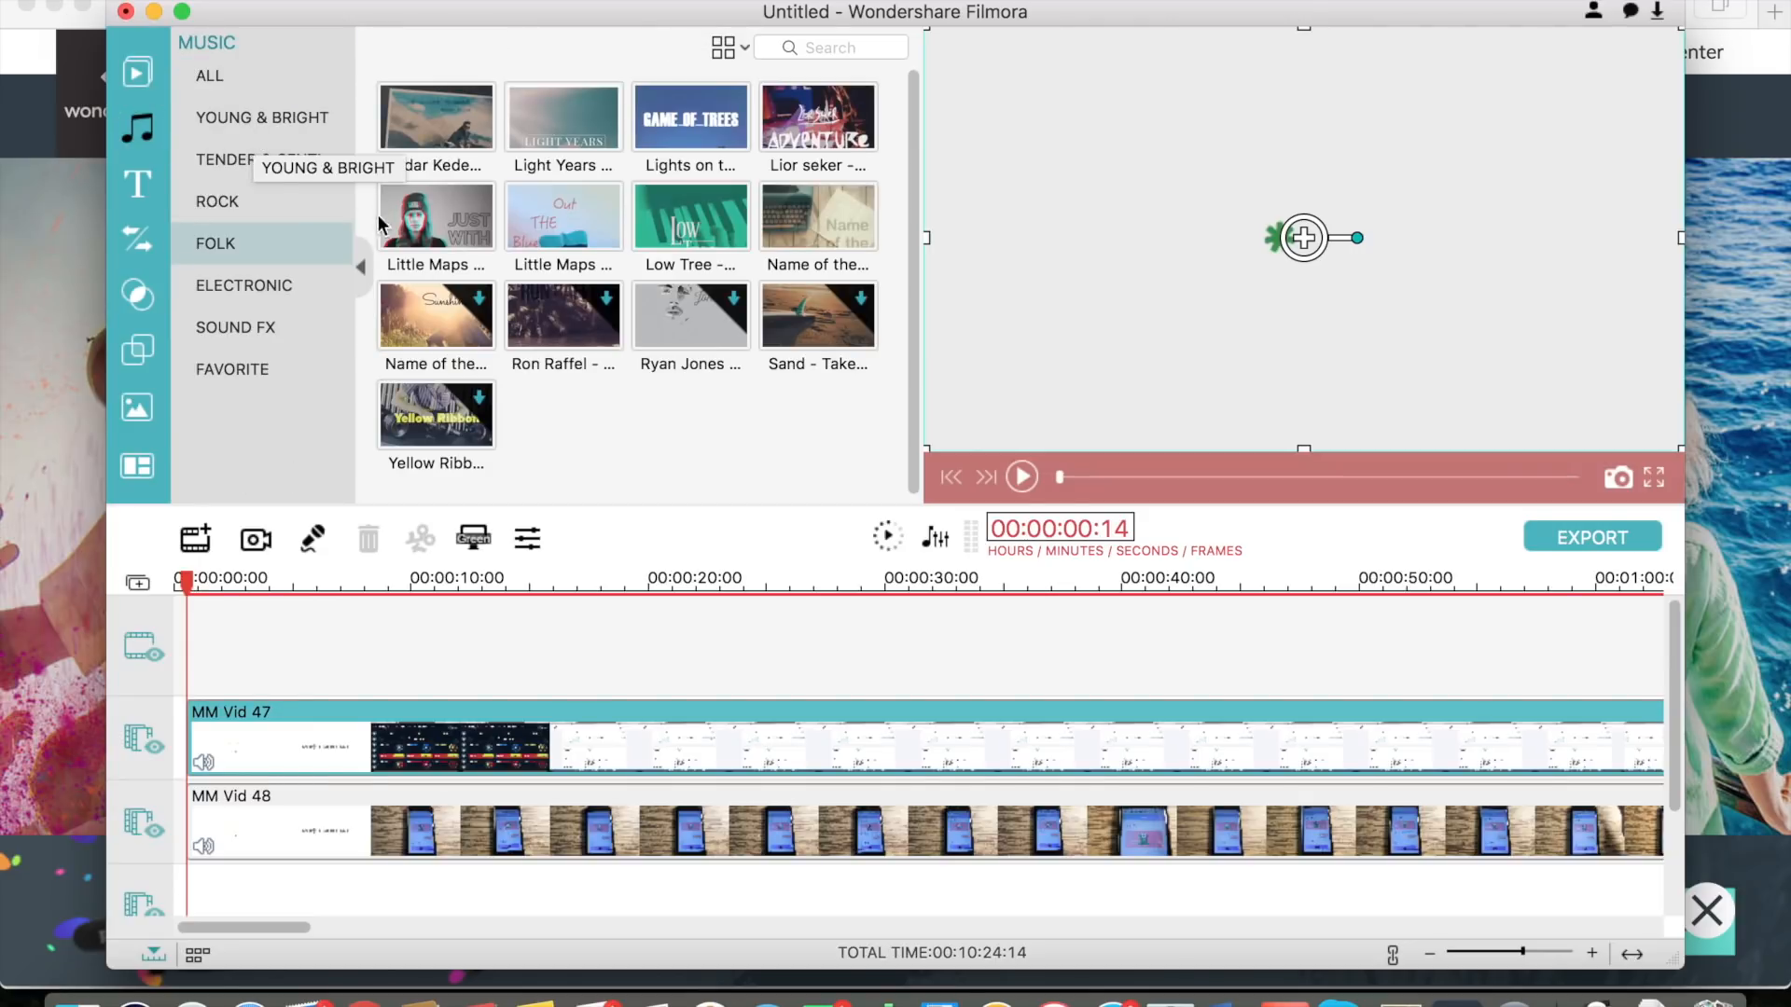
{"action": "mouse_move", "coordinate": [475, 82]}
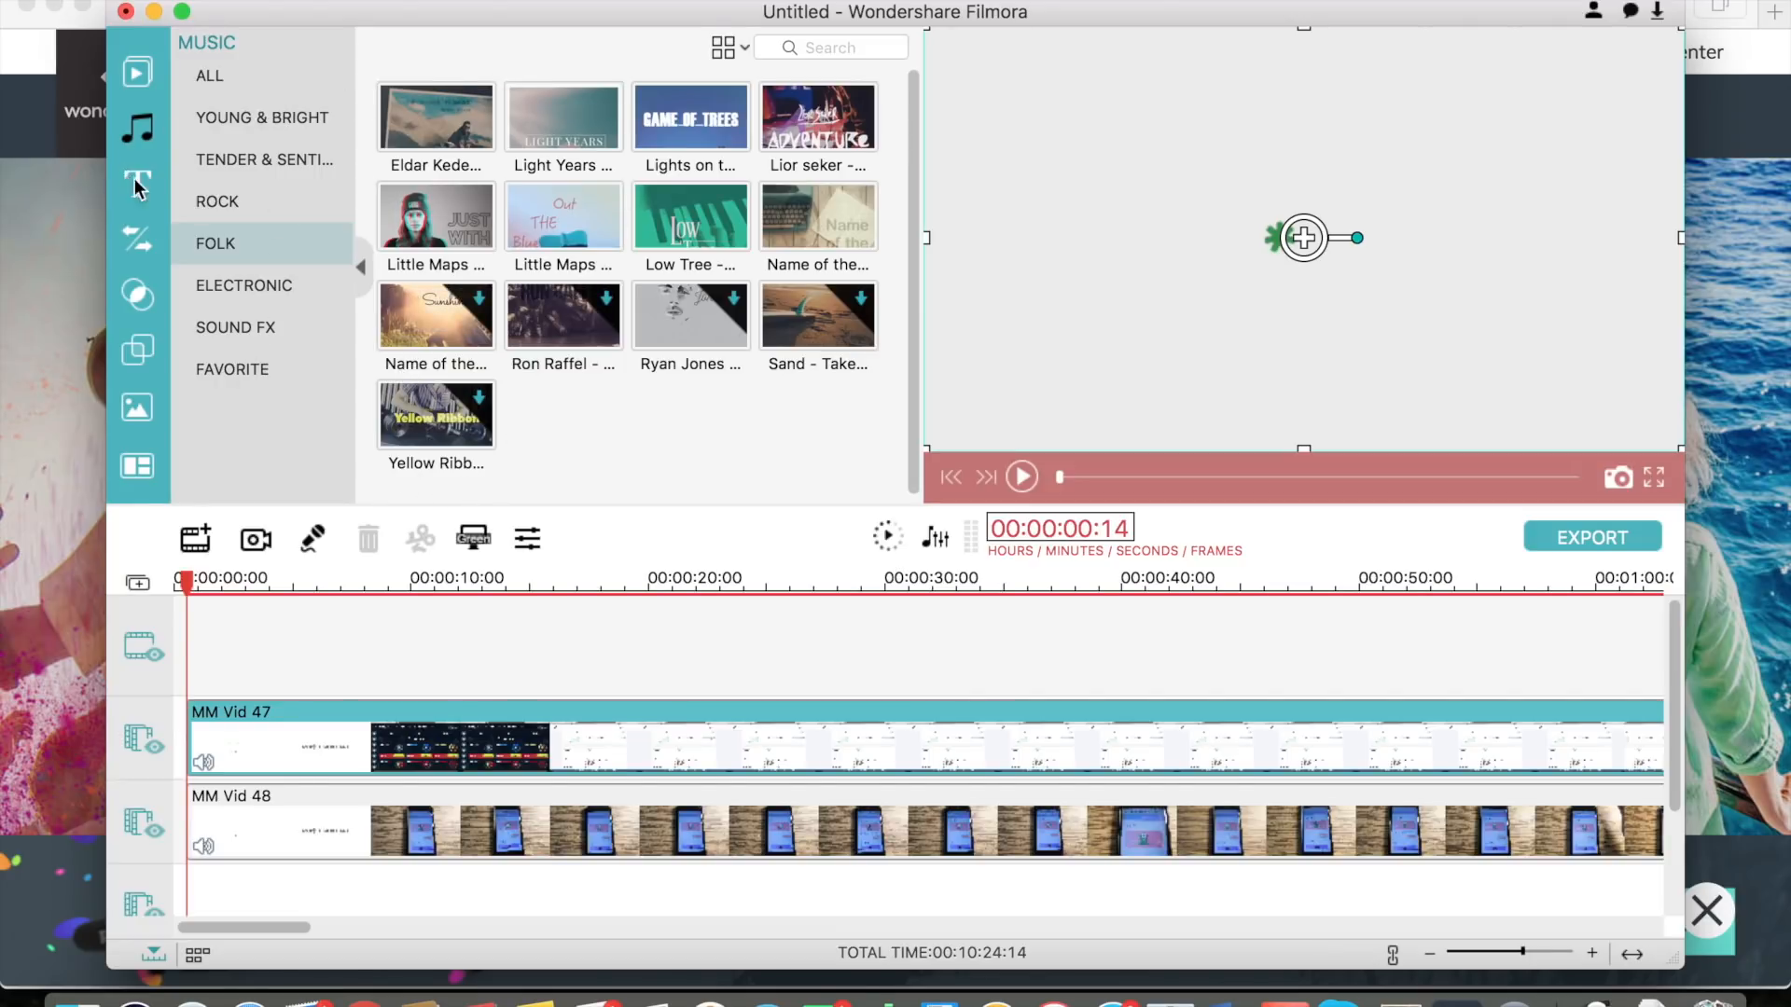
{"action": "left_click", "coordinate": [136, 179]}
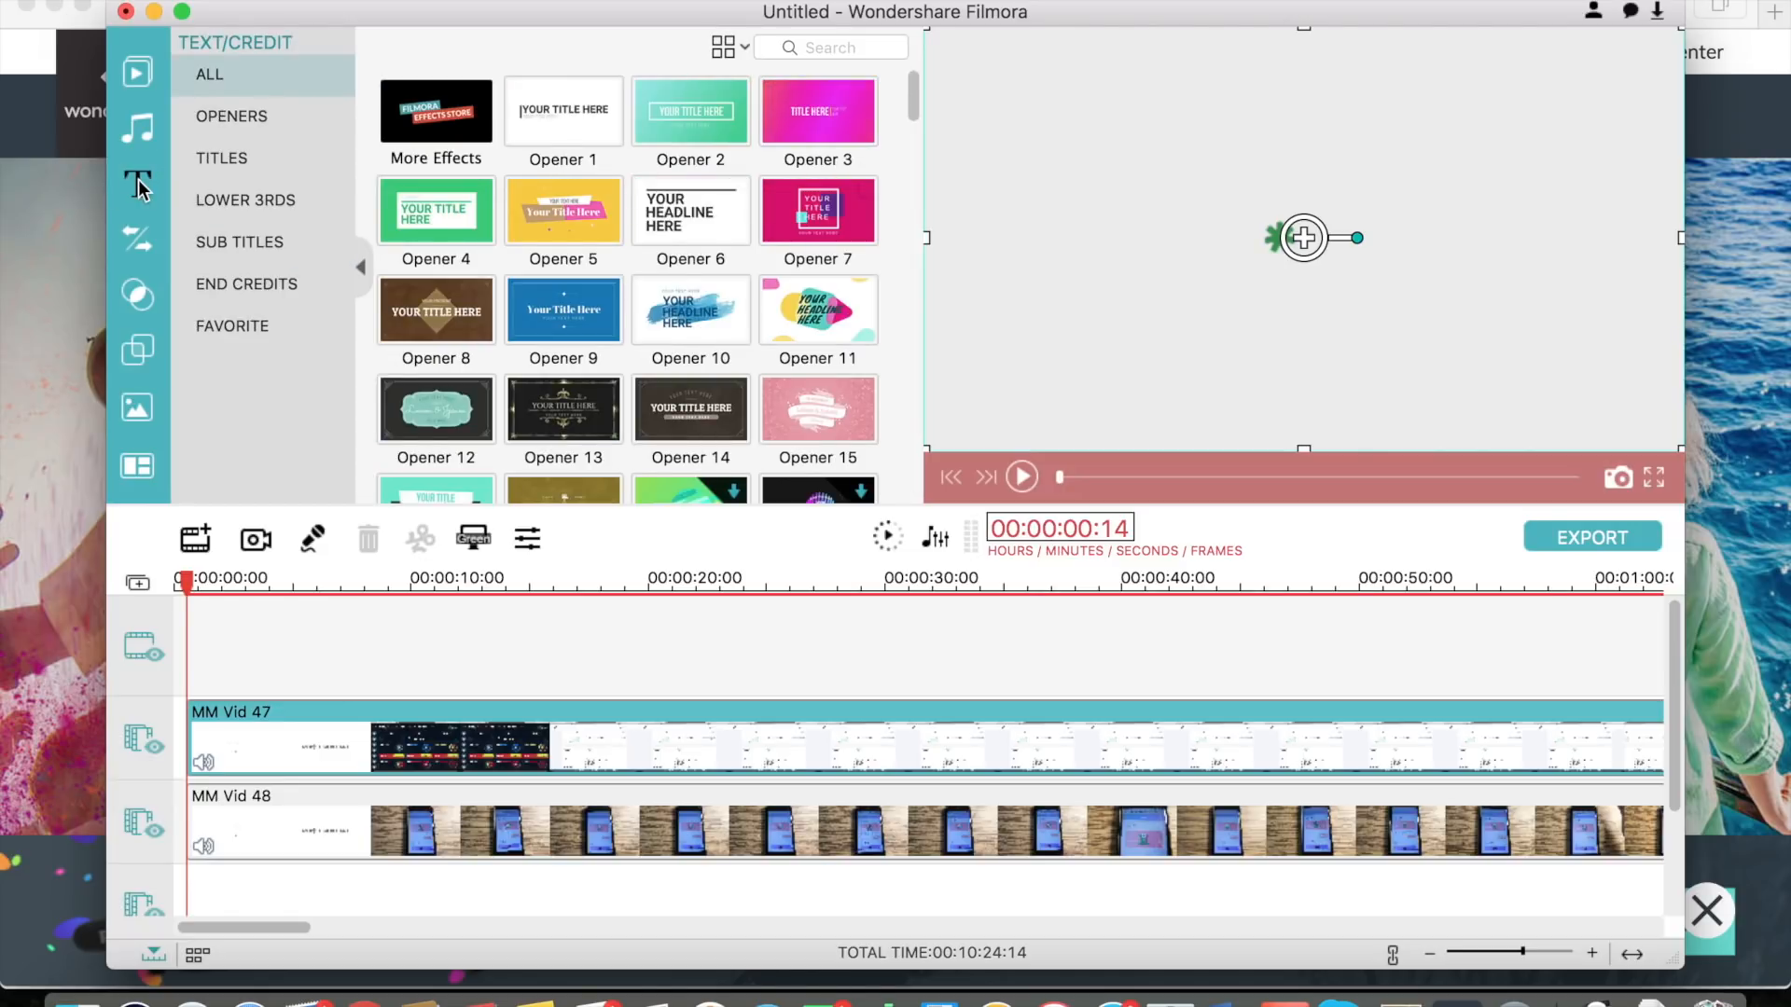
Play the Opener 1 title template in the preview, then show the transitions library.
{"action": "left_click", "coordinate": [1023, 477]}
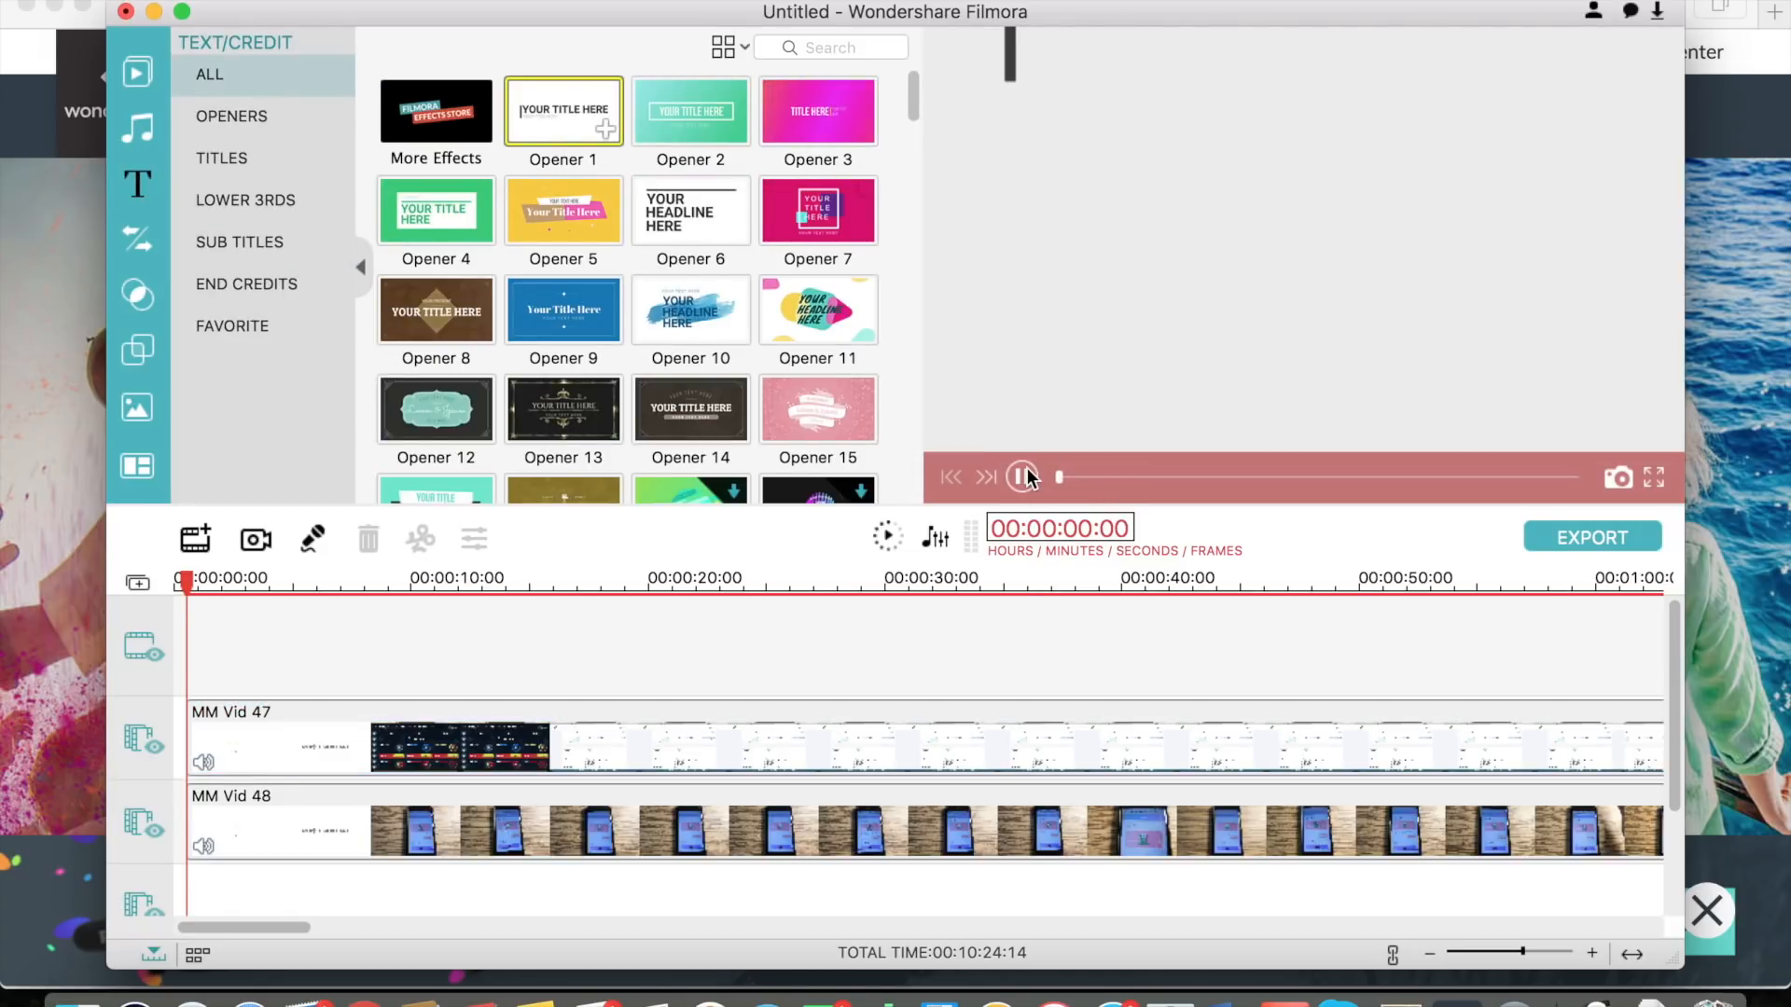
{"action": "left_click", "coordinate": [1019, 477]}
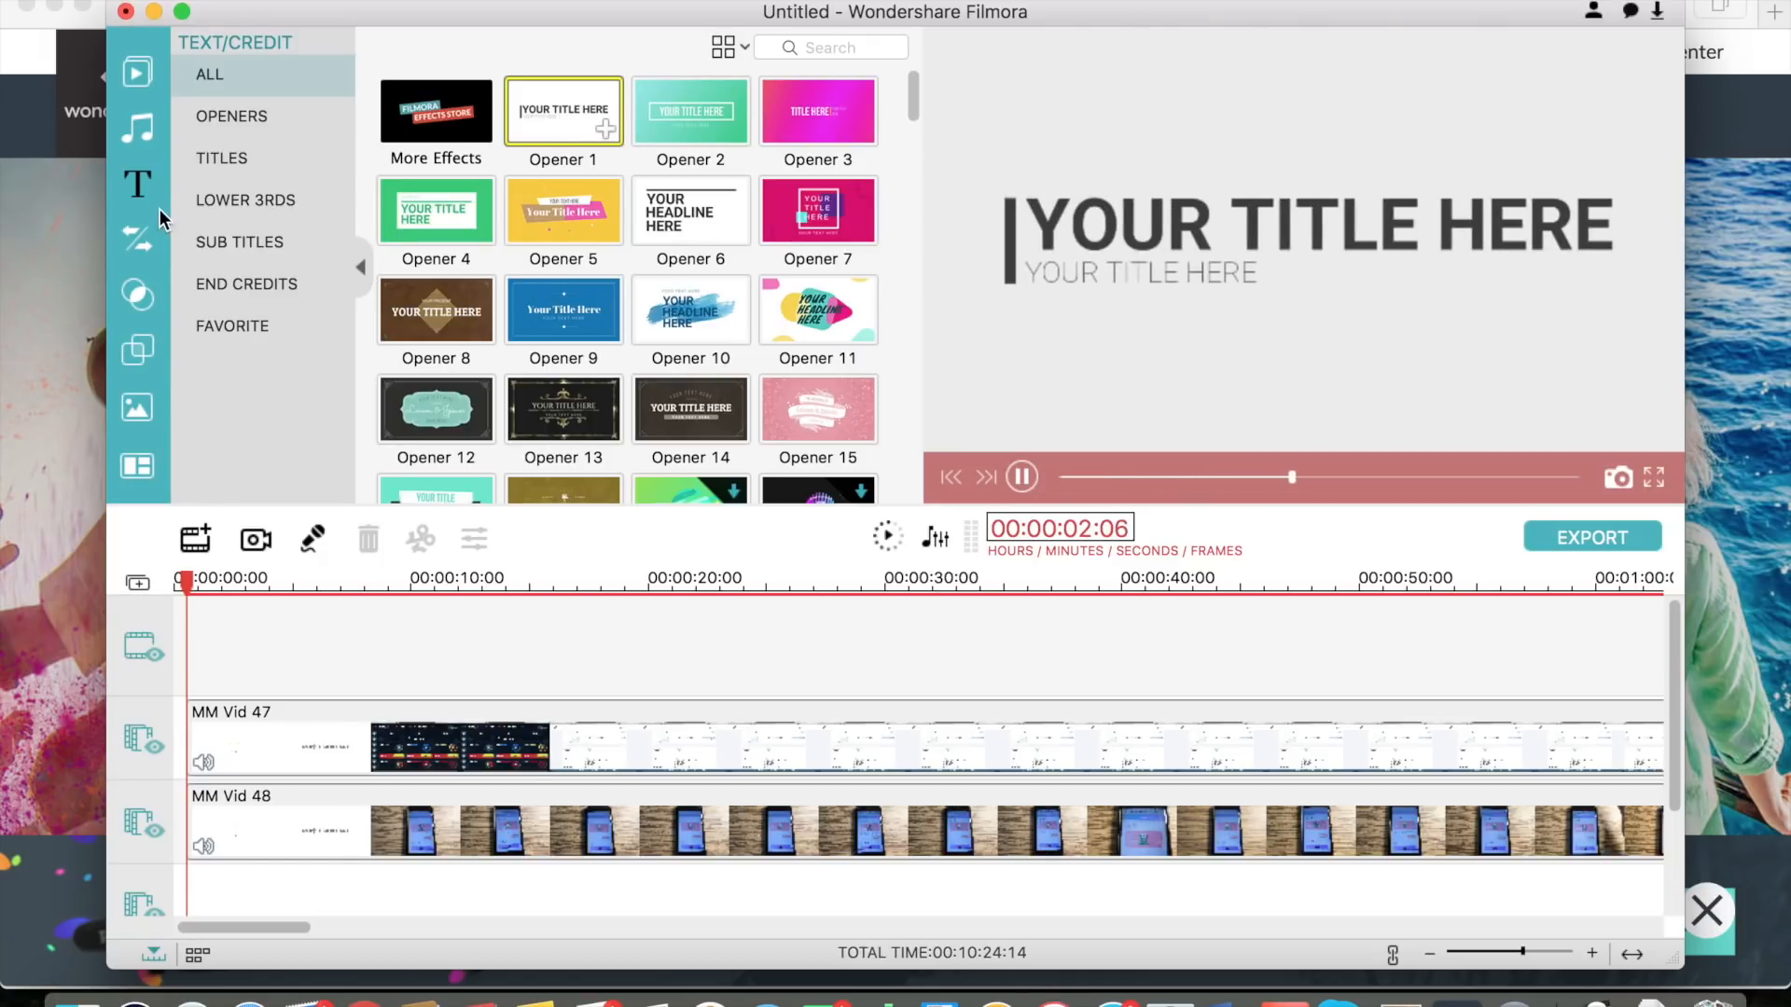
{"action": "left_click", "coordinate": [136, 239]}
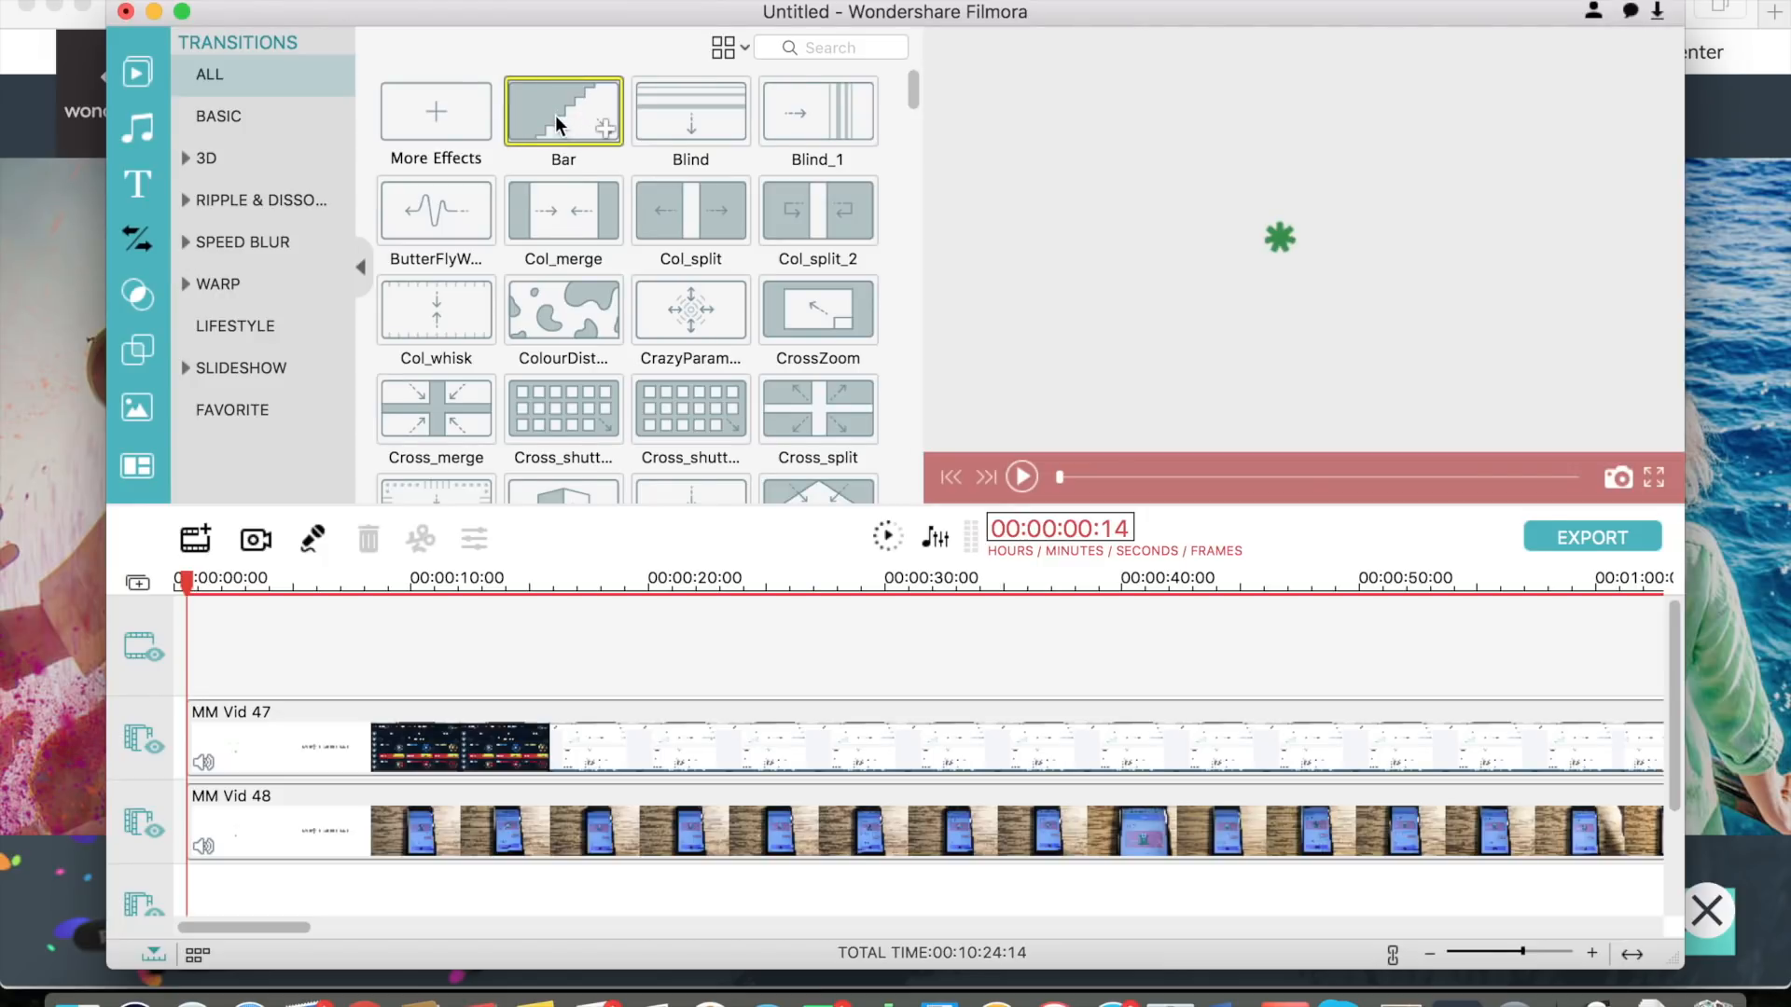
Preview the Bar transition, then browse filters, overlays and the hand-drawn elements library.
{"action": "left_click", "coordinate": [1022, 478]}
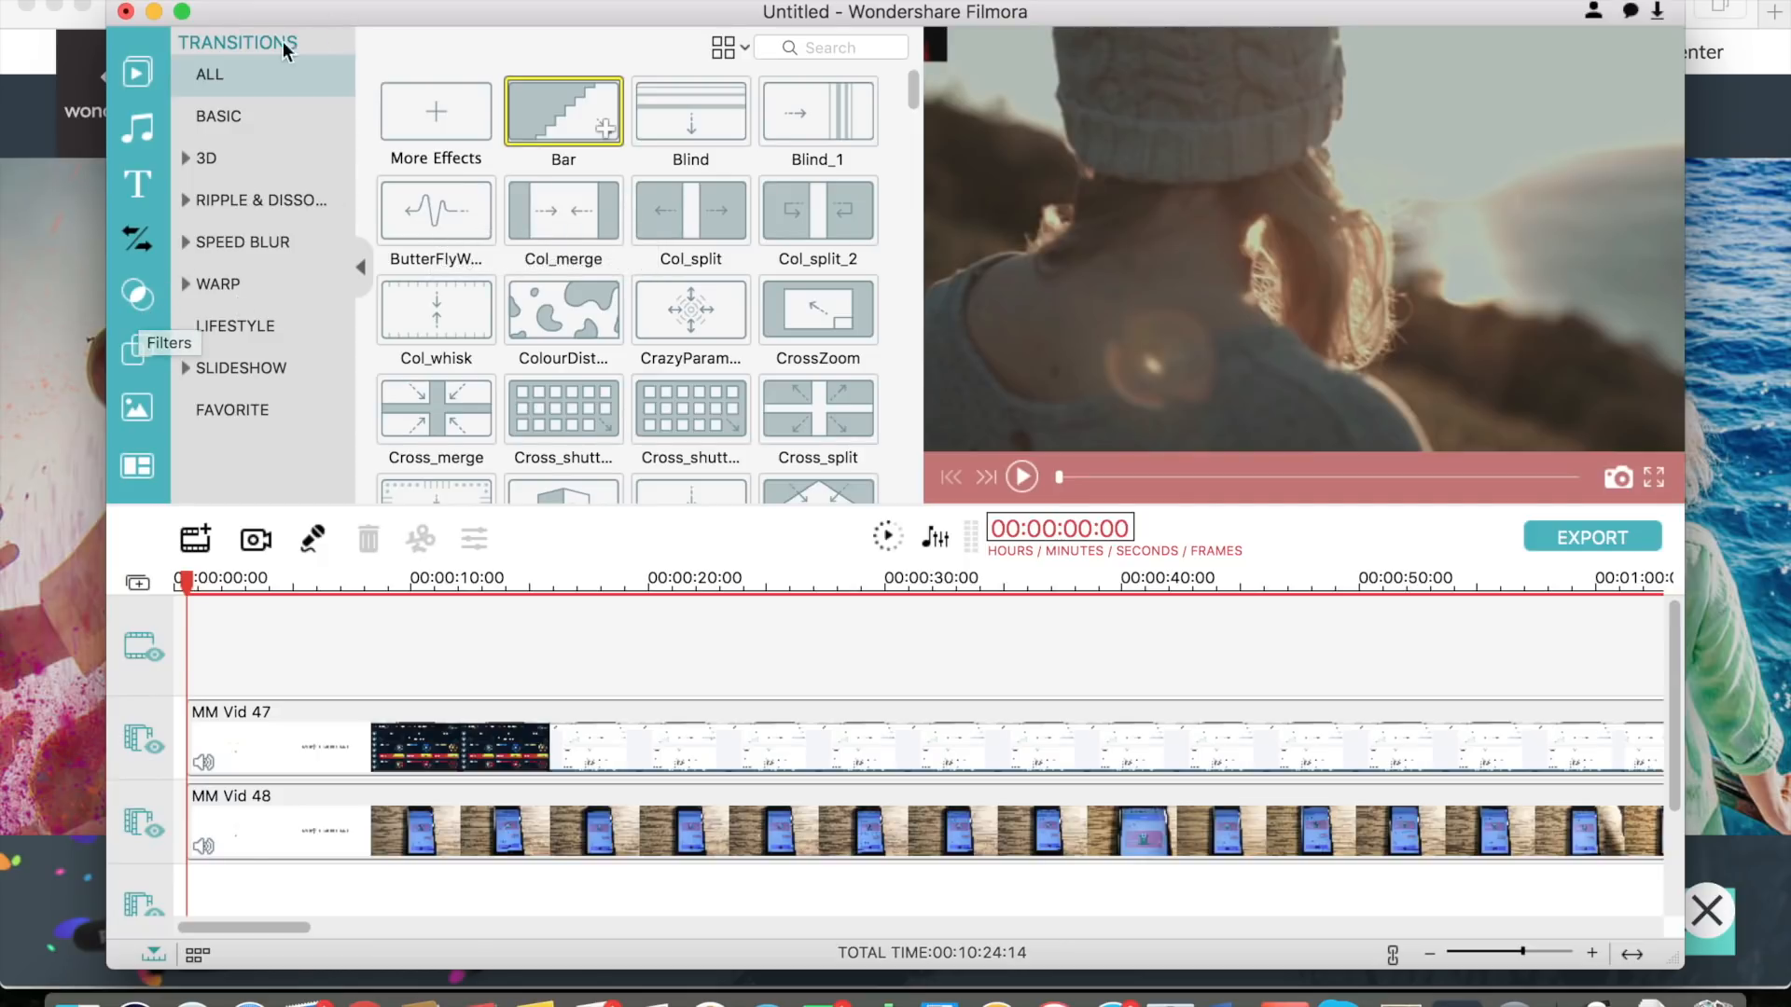
{"action": "left_click", "coordinate": [136, 293]}
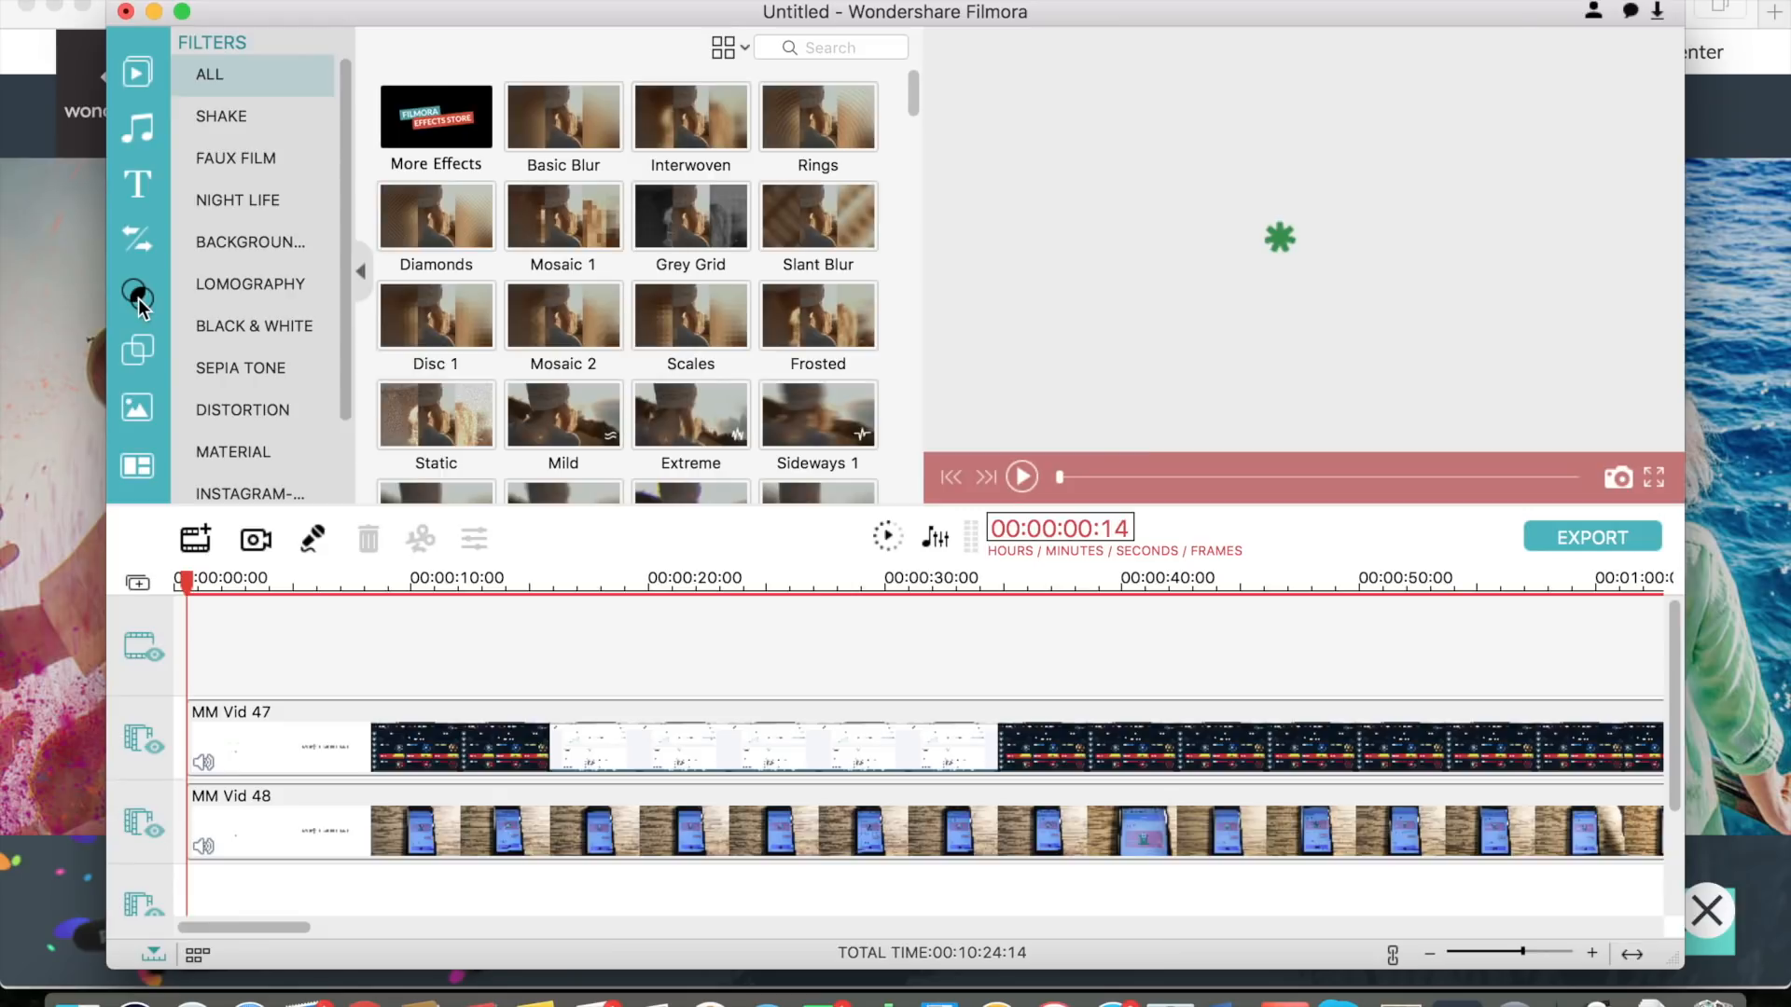
{"action": "left_click", "coordinate": [136, 351]}
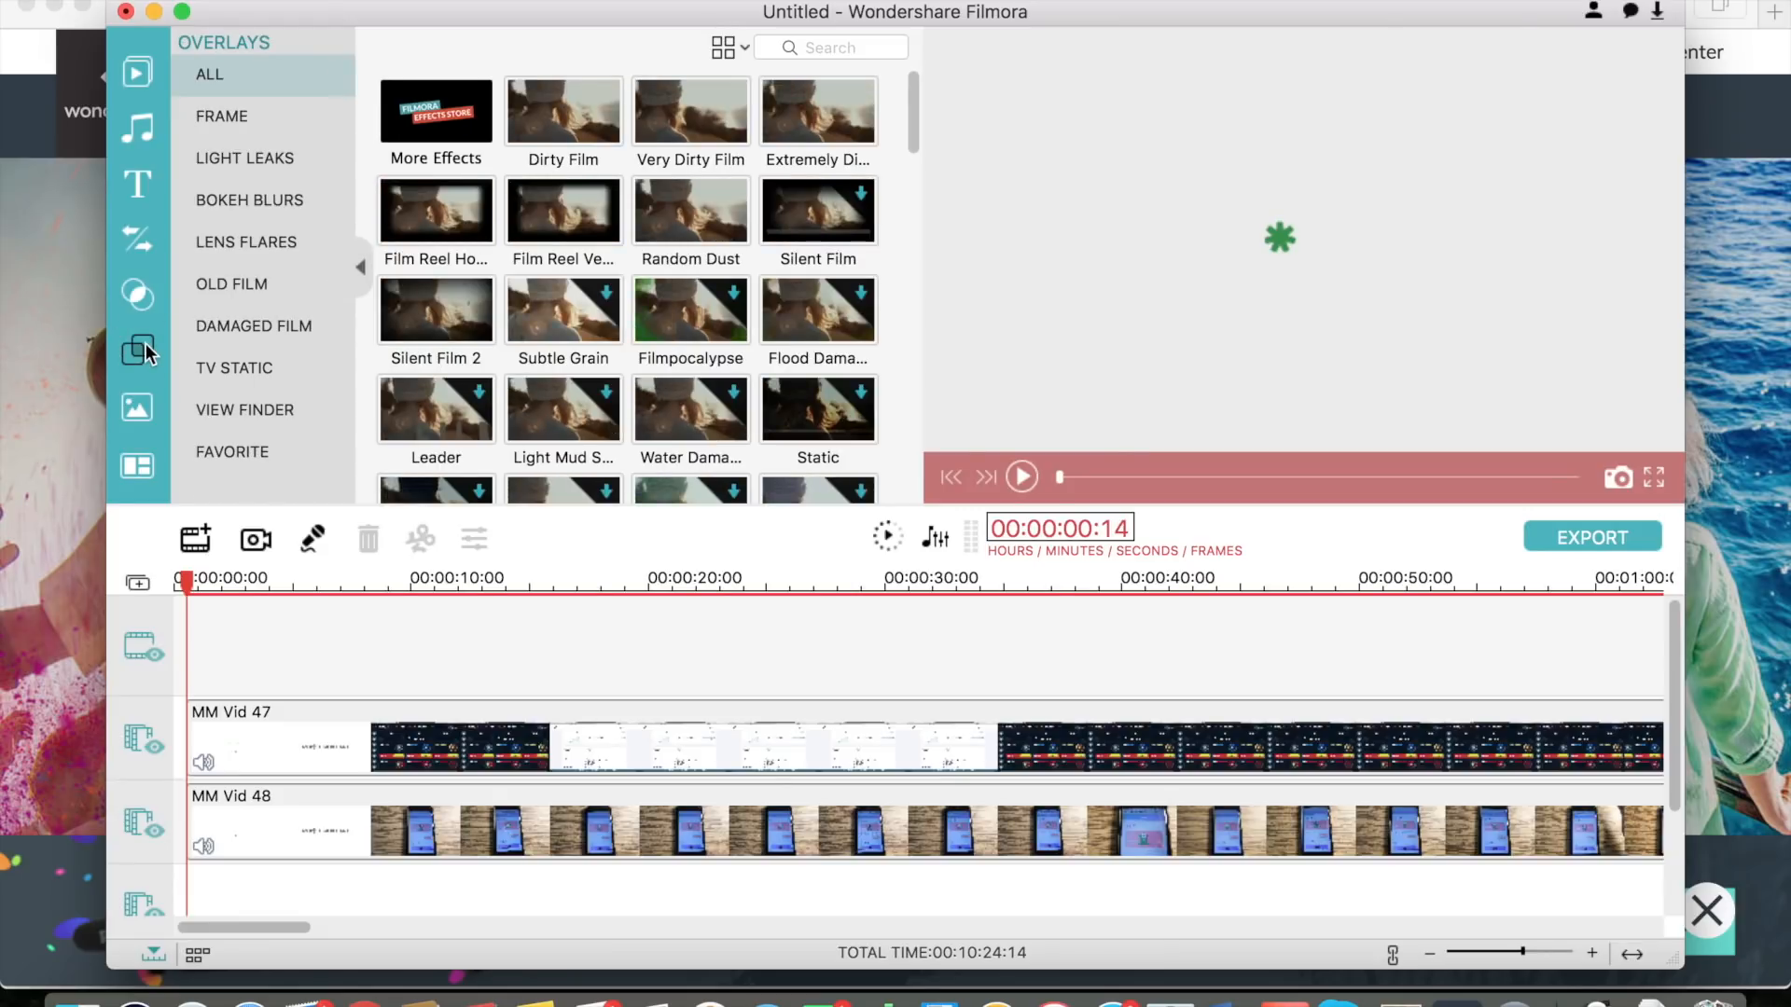
{"action": "left_click", "coordinate": [136, 351]}
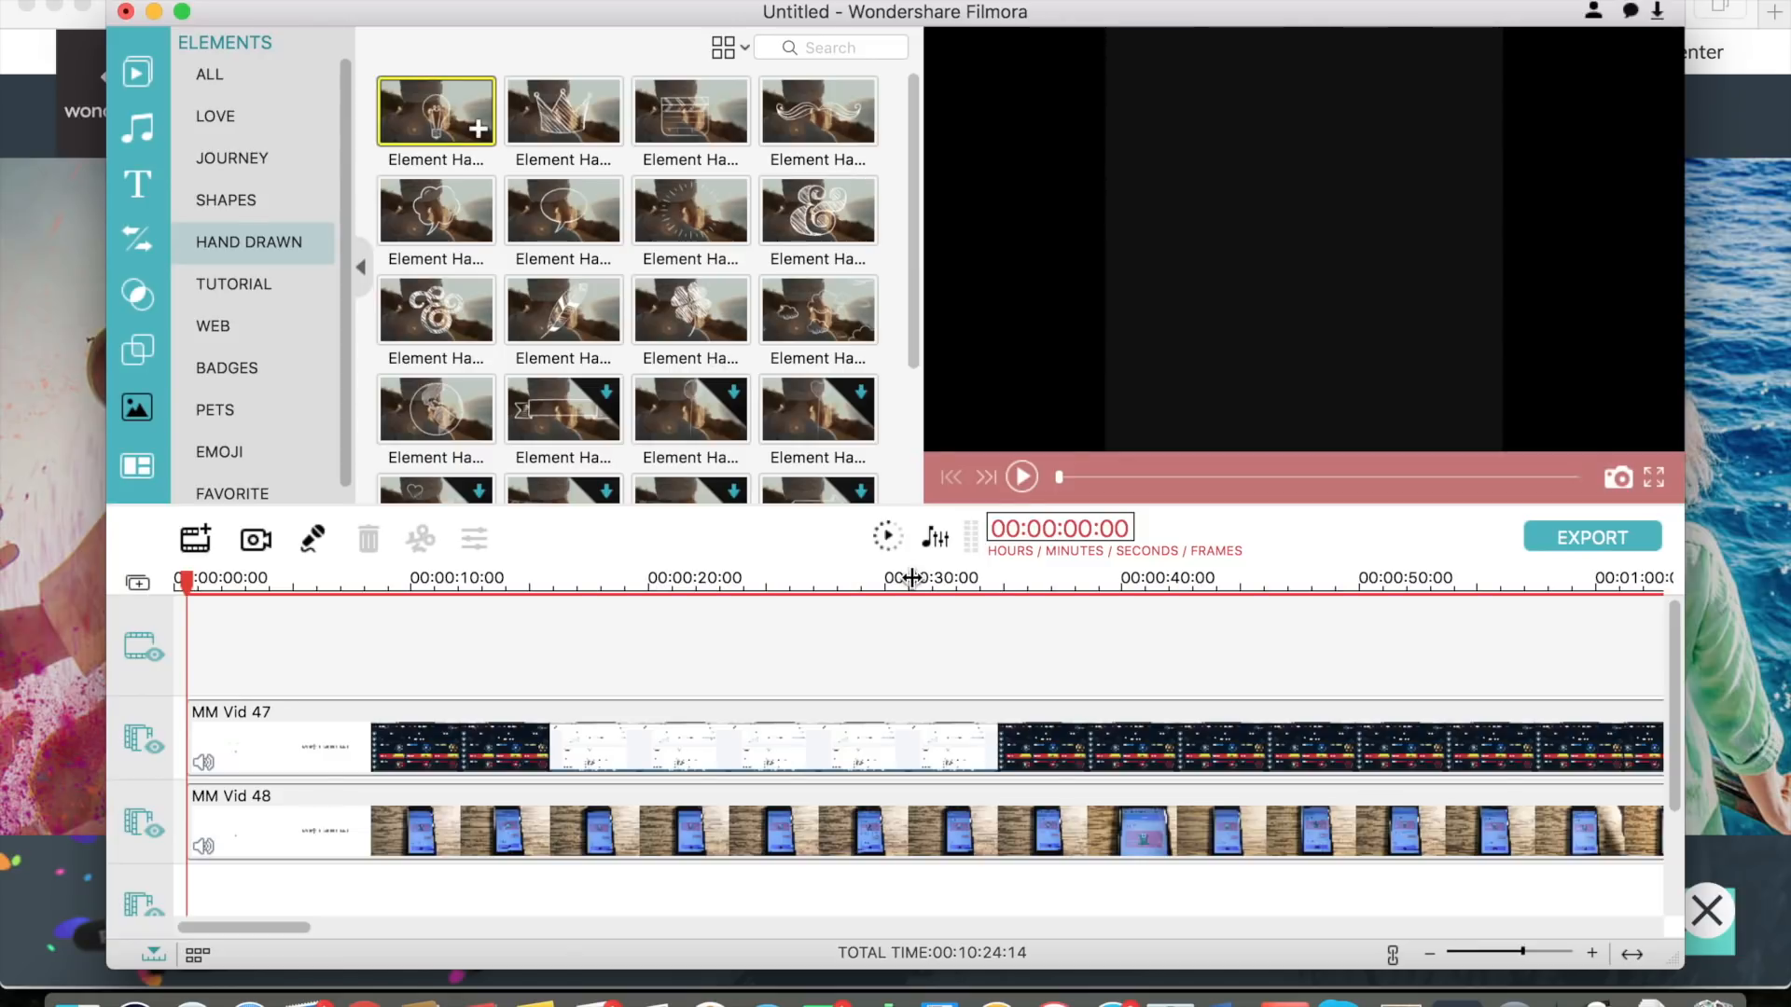
Play the first Element Handdrawn thumbnail in the preview viewer.
{"action": "left_click", "coordinate": [1023, 478]}
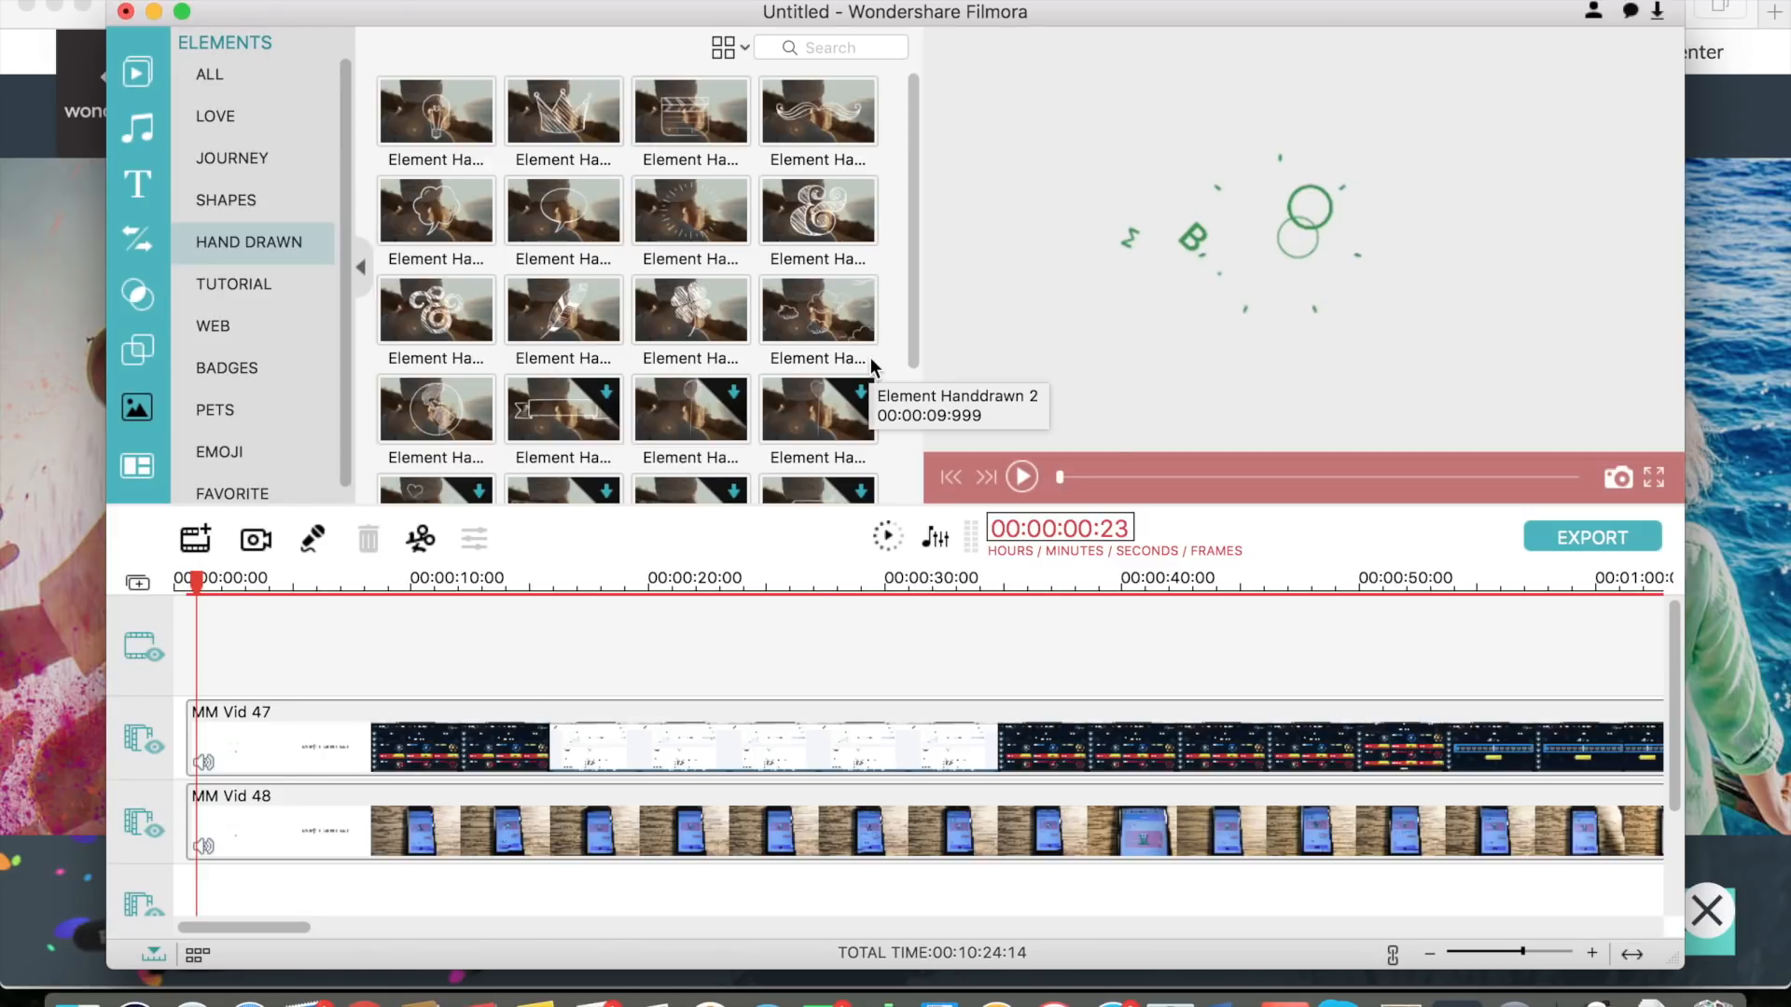
{"action": "mouse_move", "coordinate": [871, 368]}
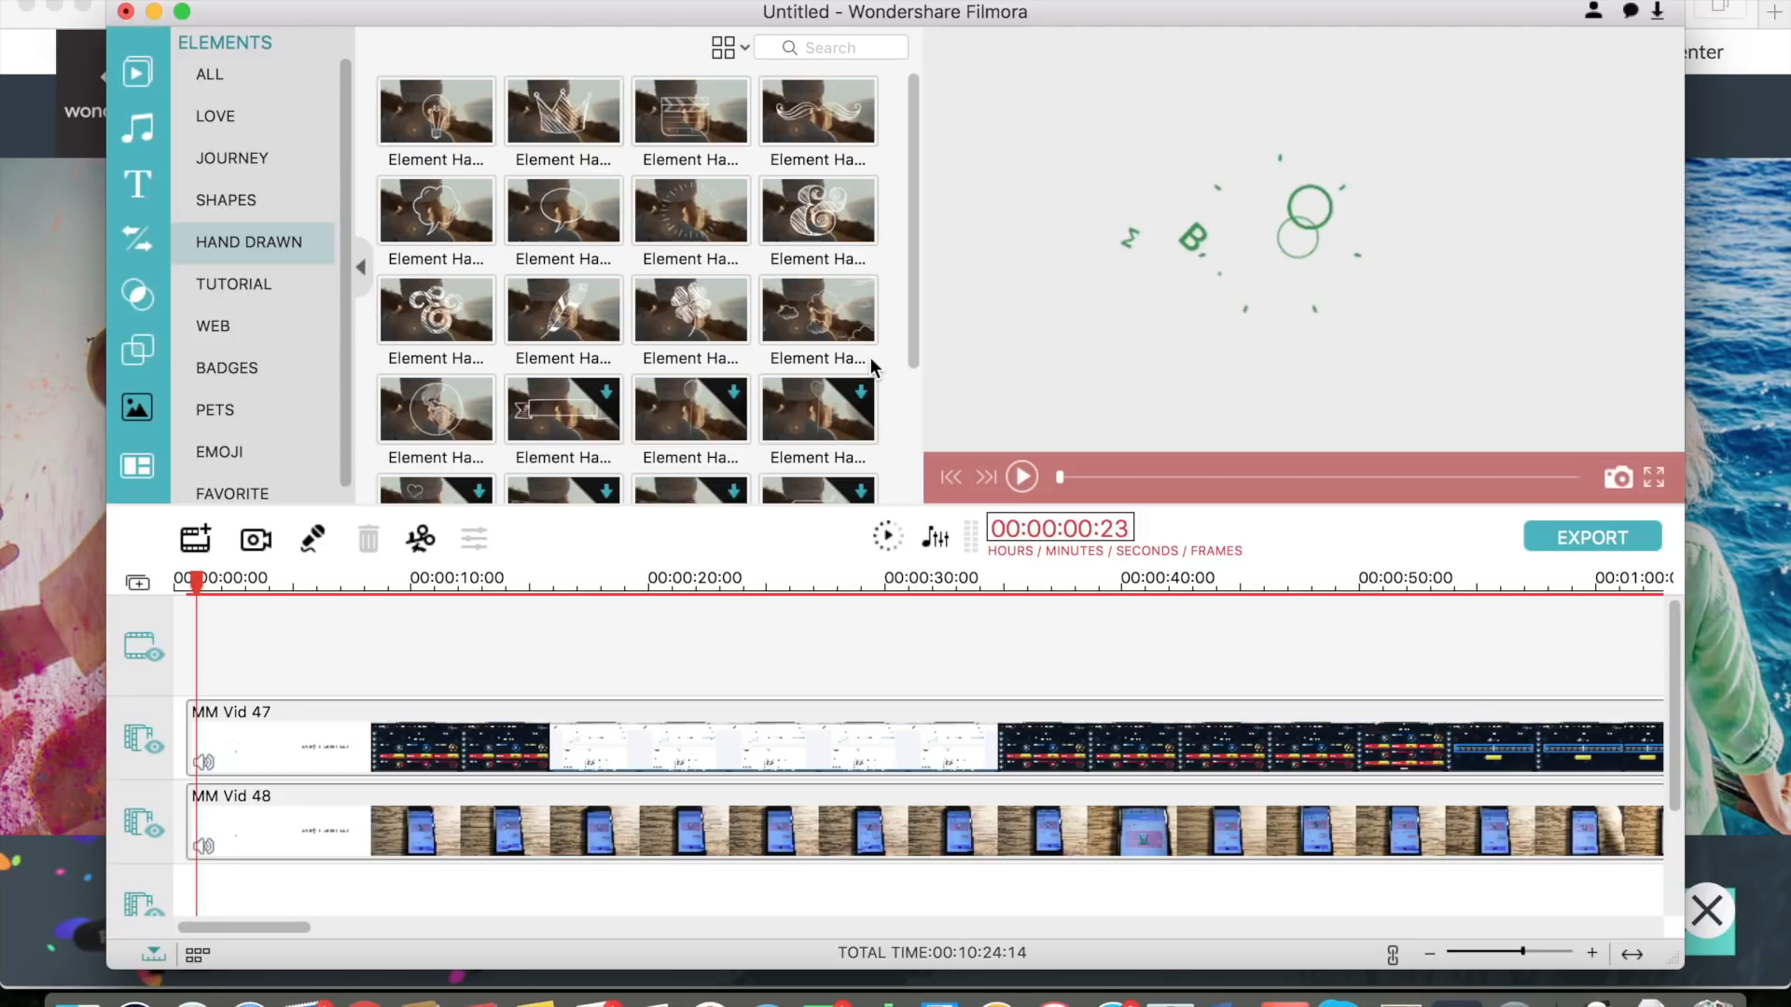